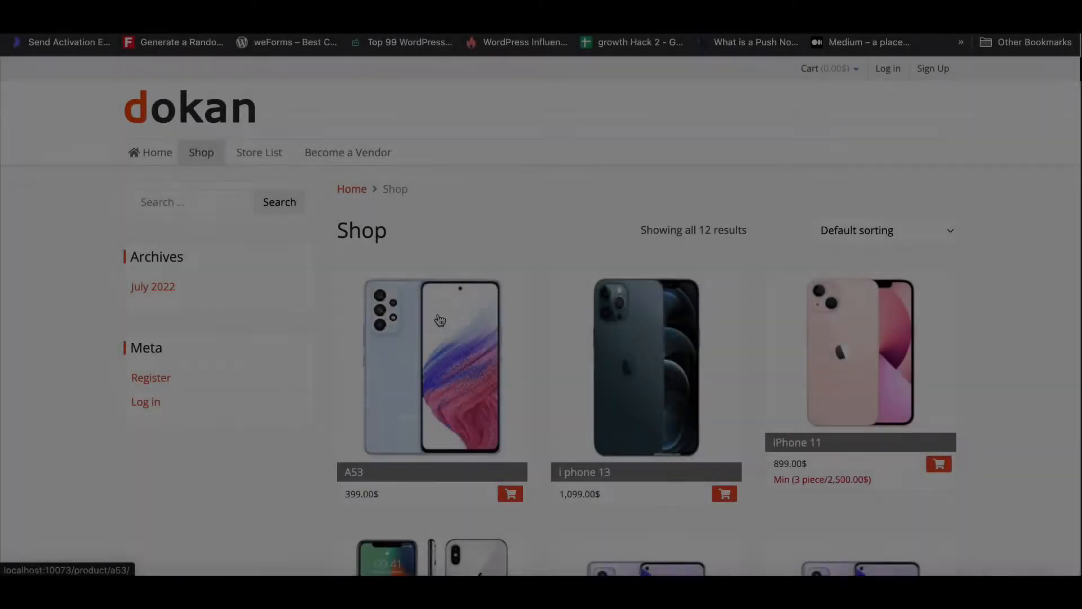
Step: Scroll through the shop's twelve phone listings to review all products
scroll("down", 3)
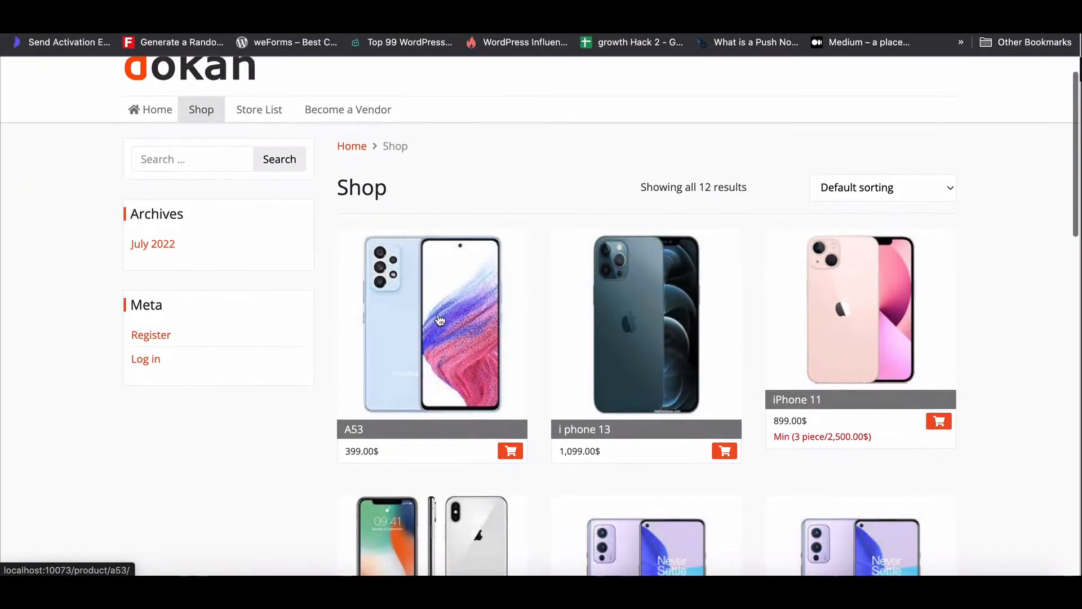
scroll("down", 3)
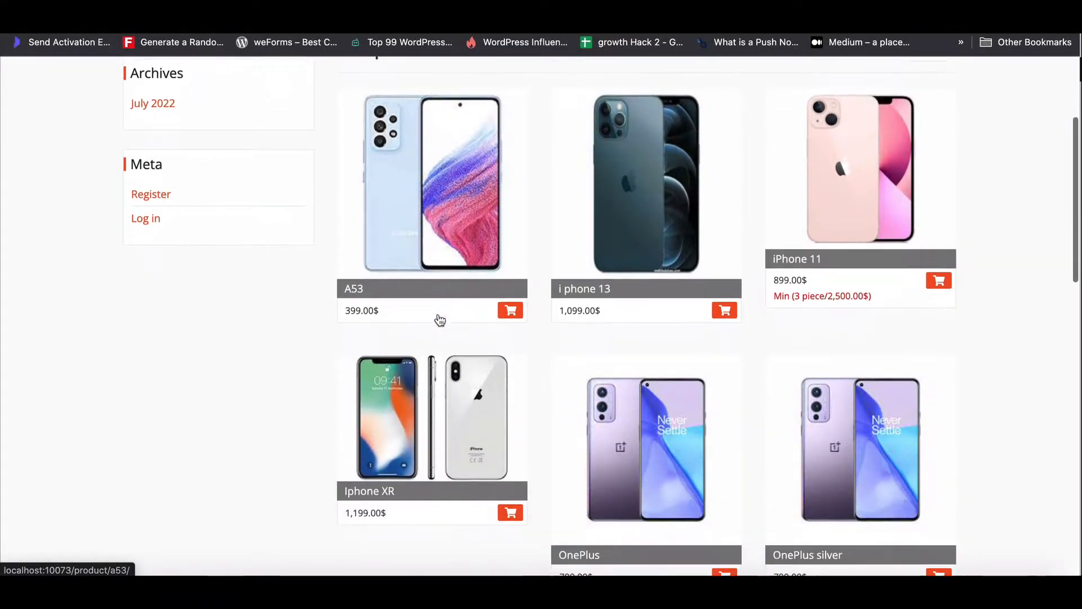
scroll("down", 3)
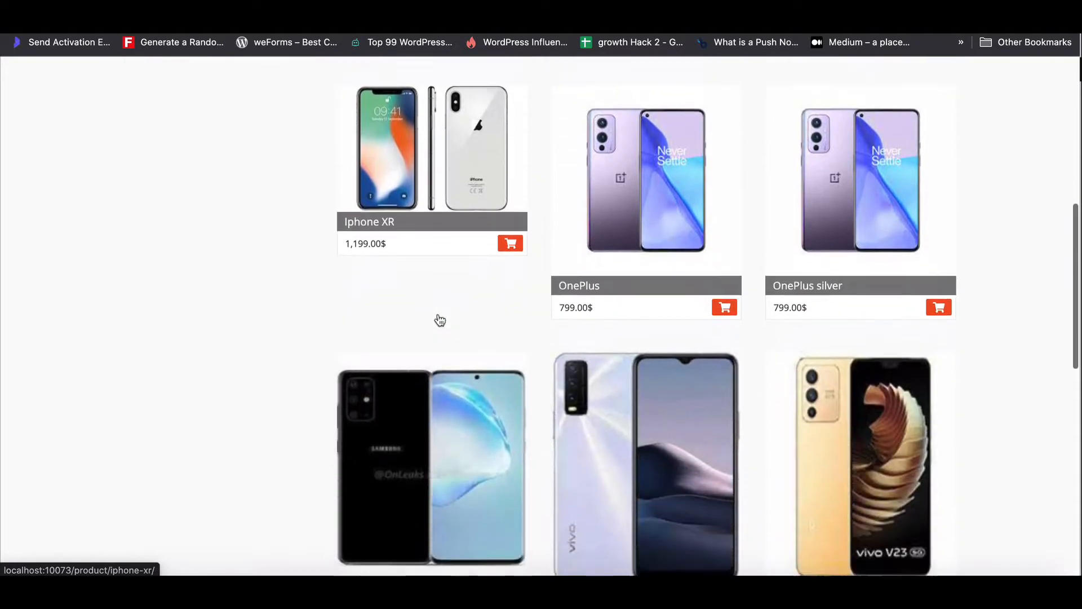
scroll("down", 3)
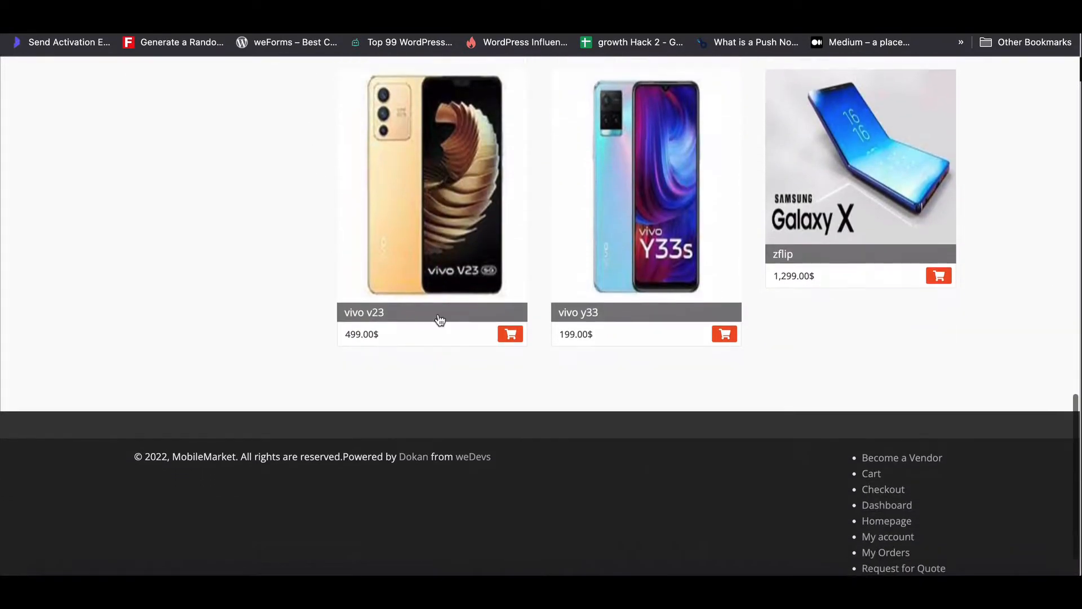
scroll("down", 3)
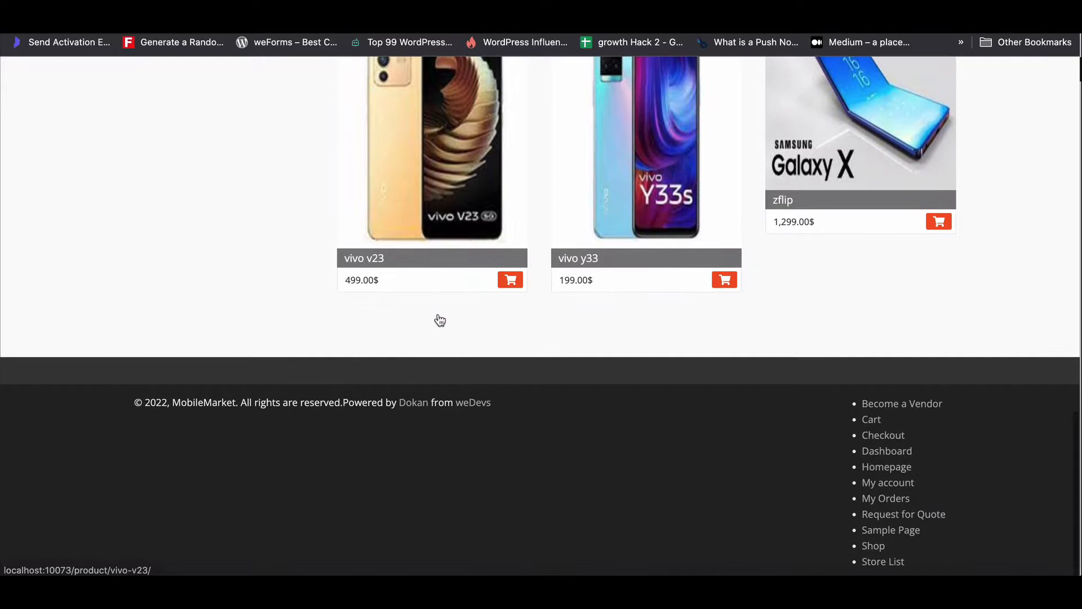
scroll("up", 3)
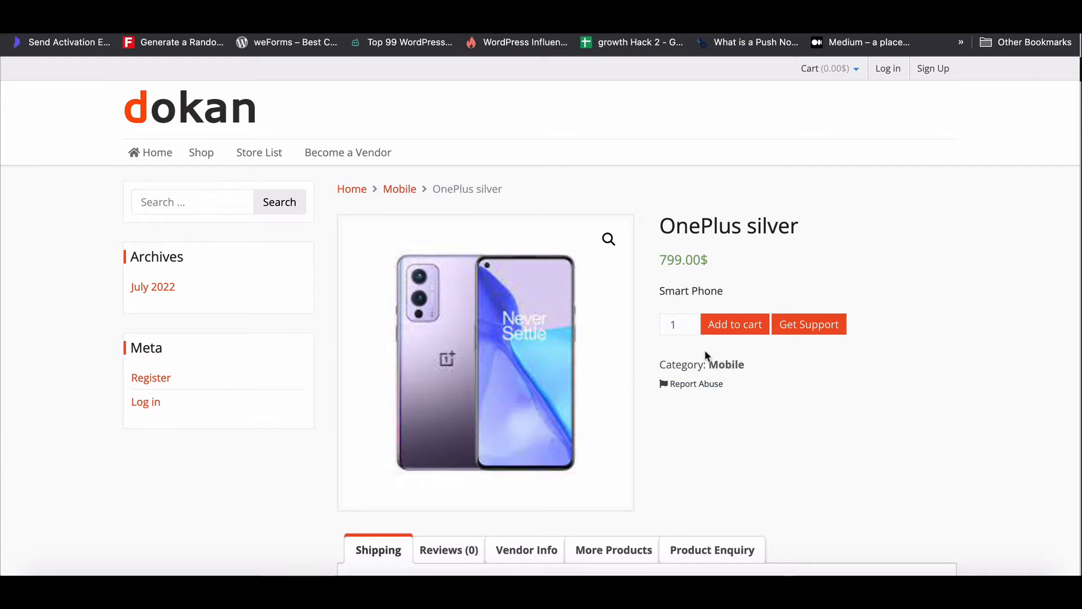
mouse_move(702, 363)
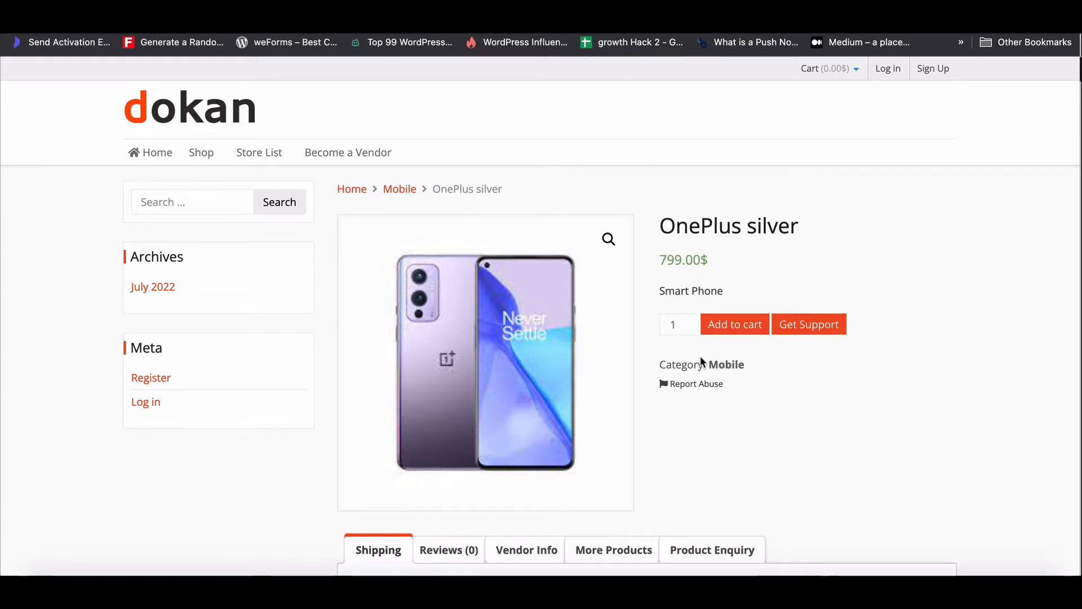
scroll("down", 3)
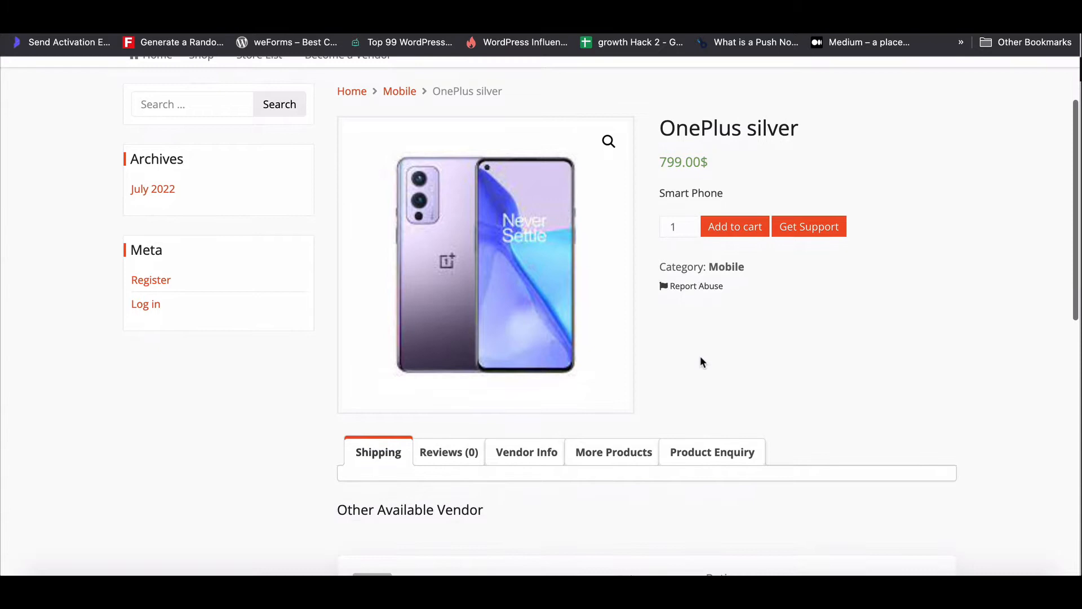
scroll("down", 3)
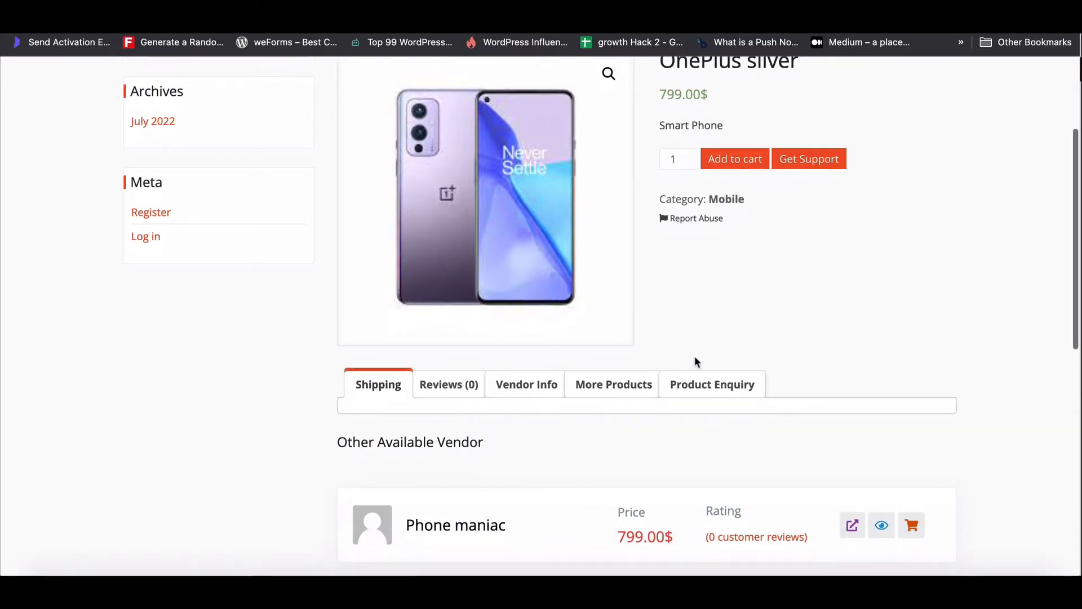
scroll("down", 3)
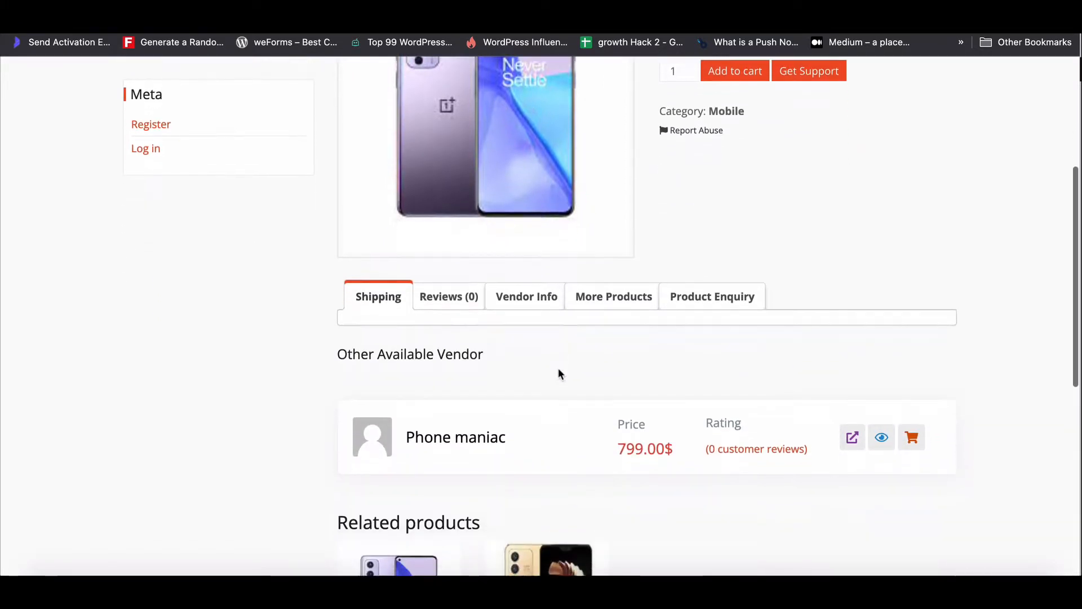
scroll("down", 3)
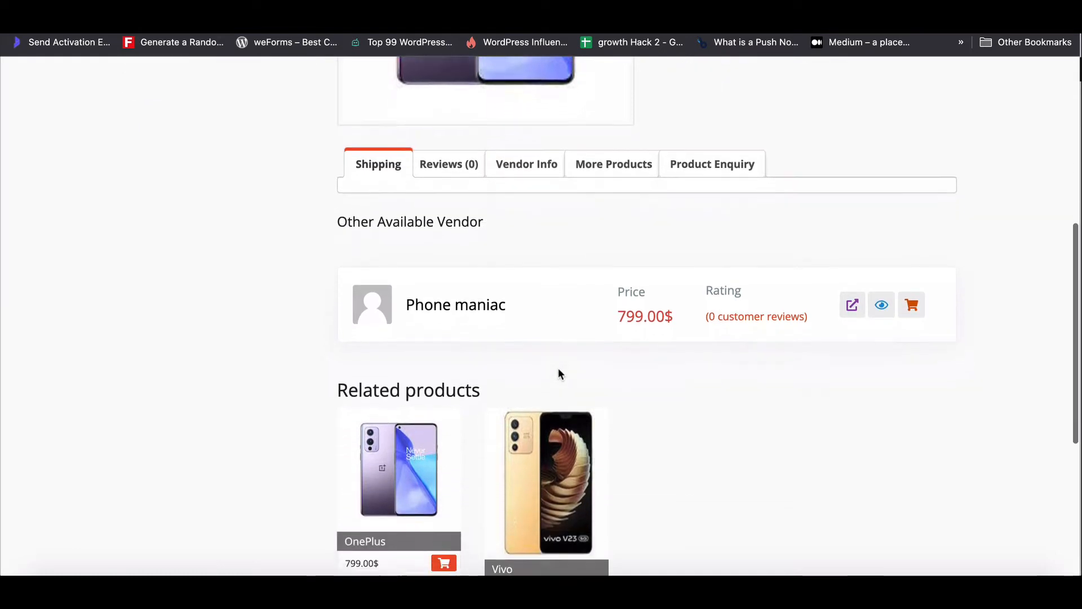
scroll("down", 3)
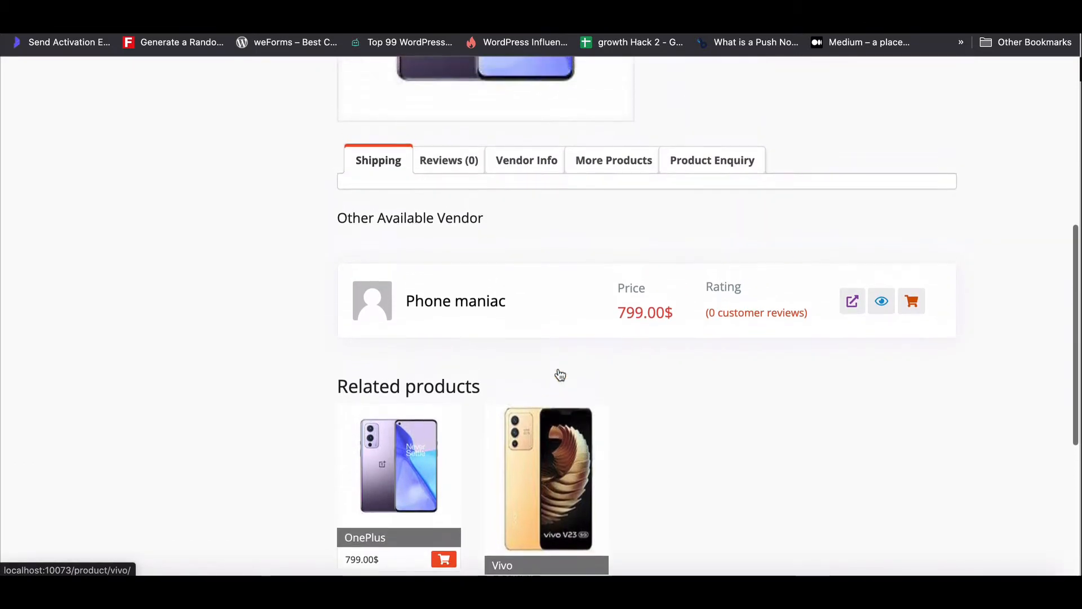
scroll("down", 3)
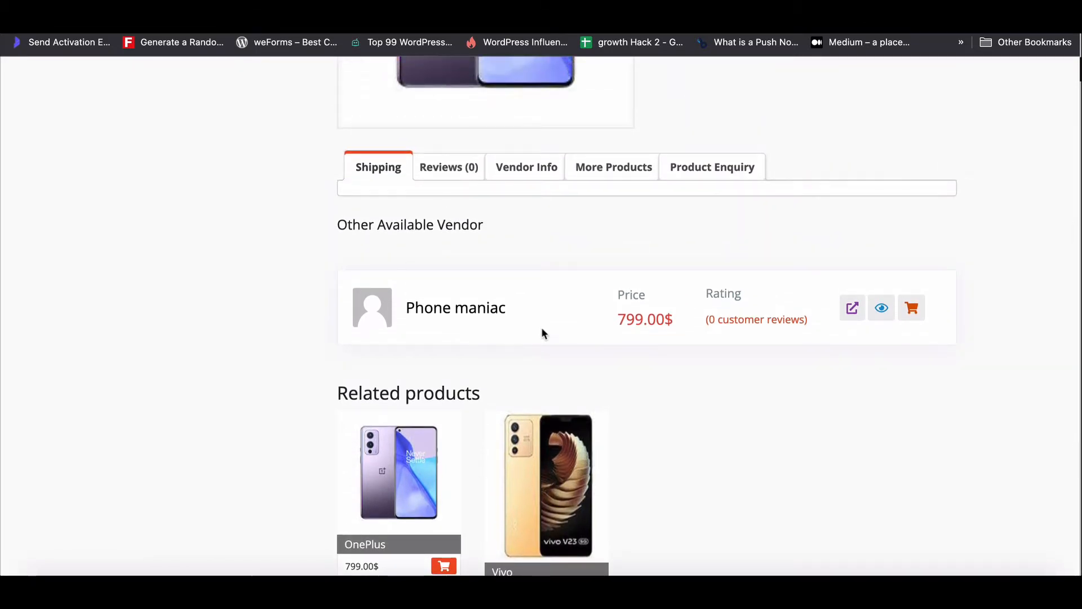
scroll("up", 3)
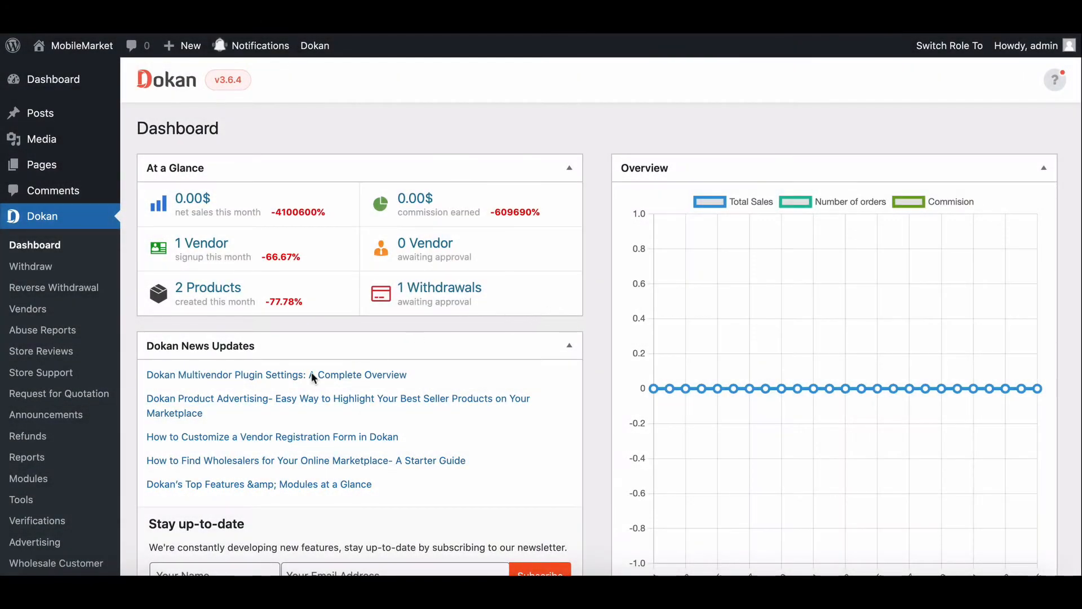
Step: Review Dokan Modules to confirm Single Product Multiple Vendor is enabled, then go to Dokan Settings
left_click(30, 478)
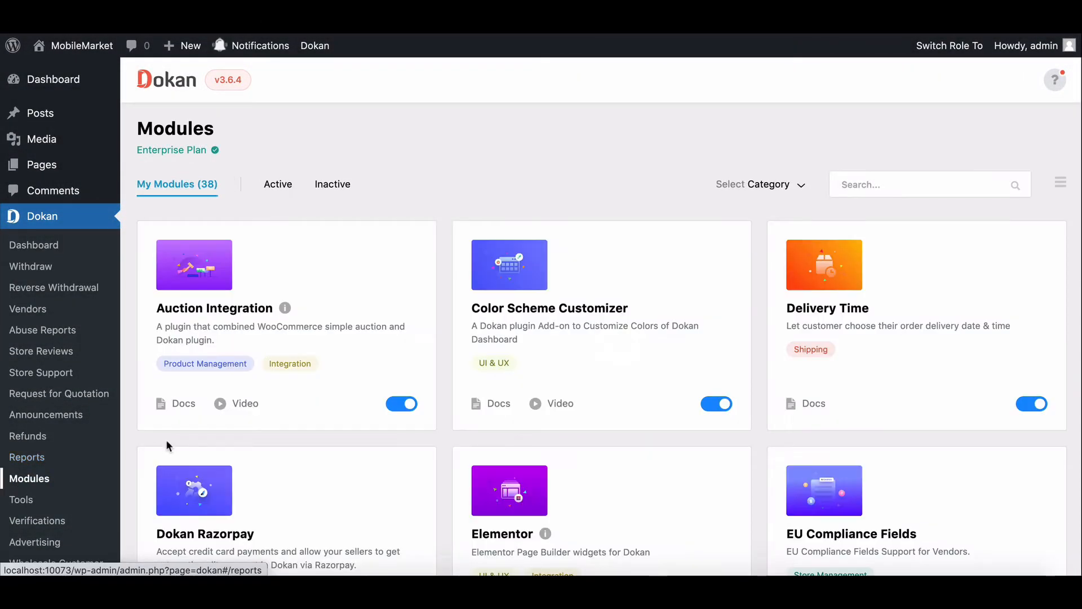
scroll("down", 3)
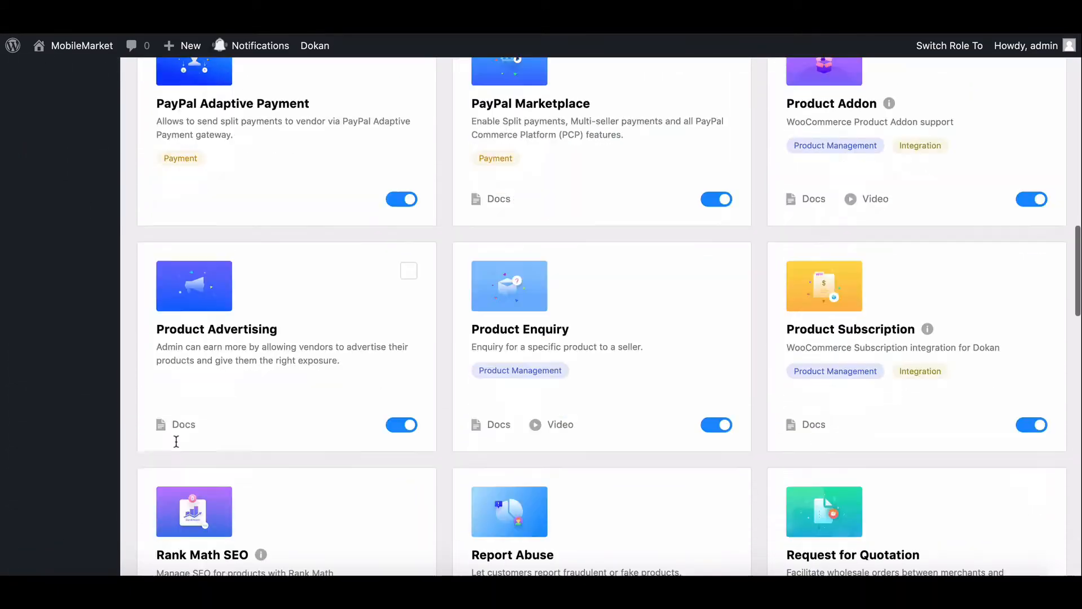
scroll("down", 3)
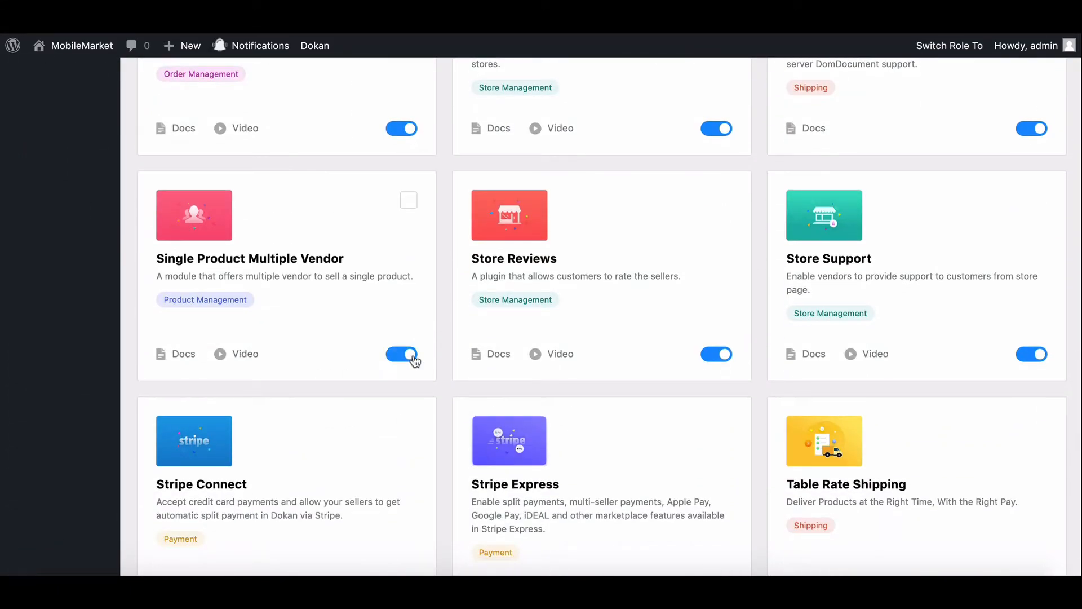
scroll("down", 3)
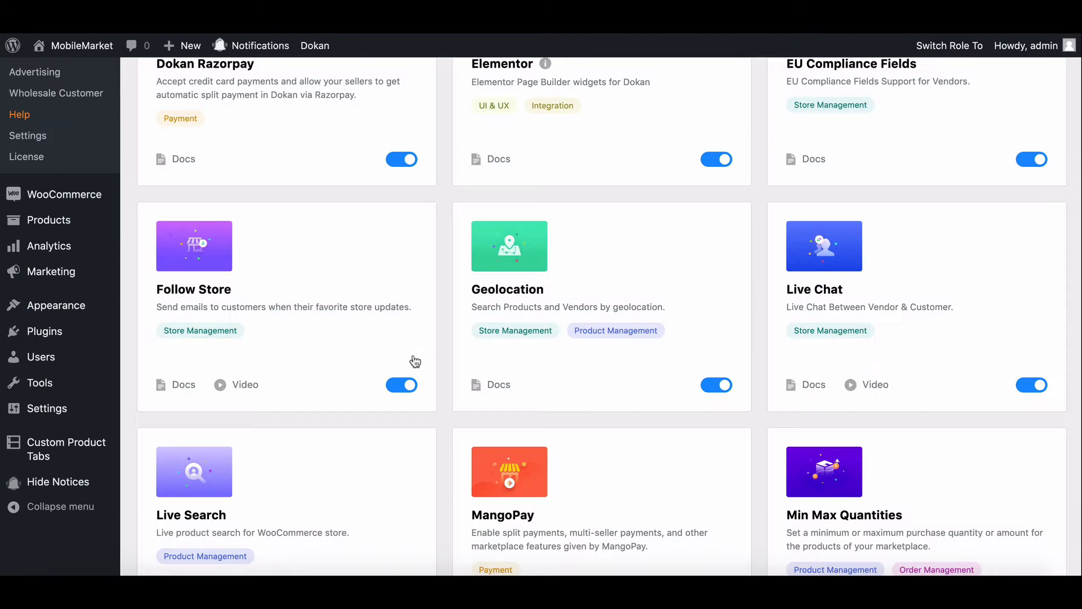
scroll("up", 3)
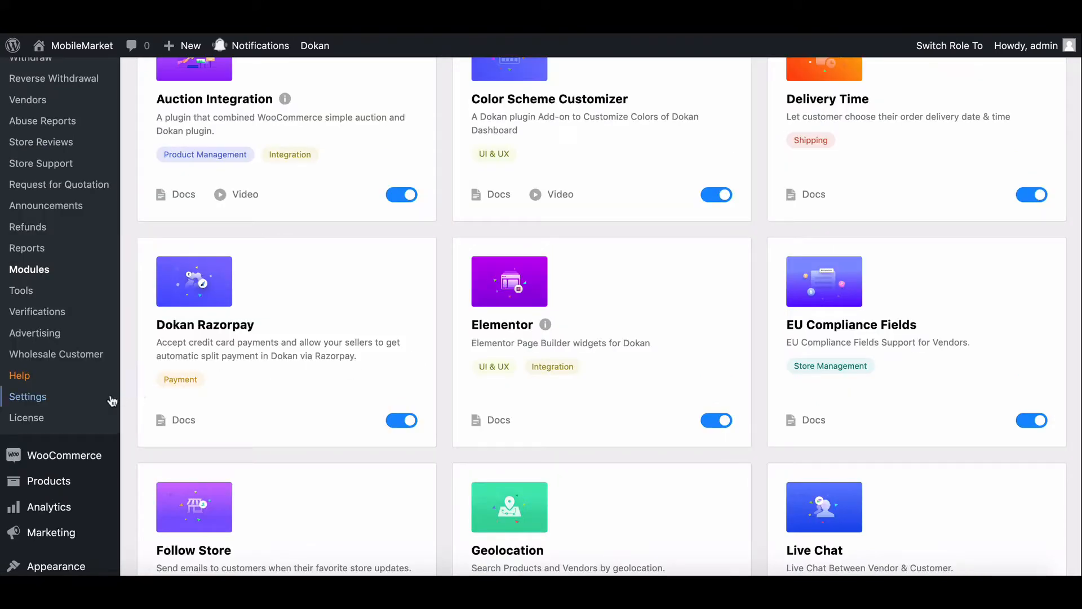
left_click(28, 396)
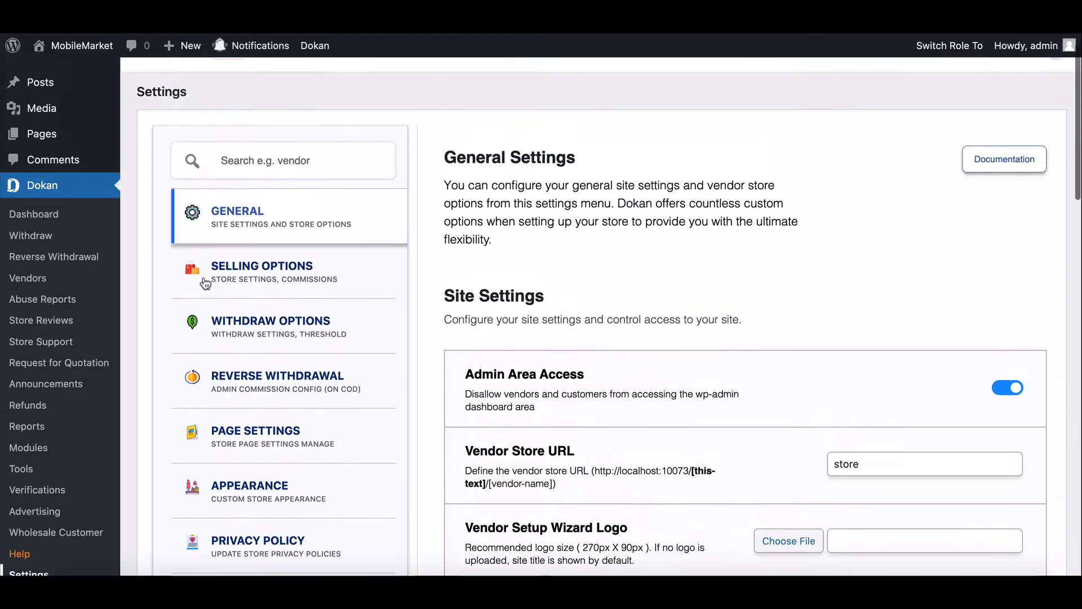
Step: Turn on Single Product Multiple Vendor and place the vendor section above the product tabs
scroll("down", 3)
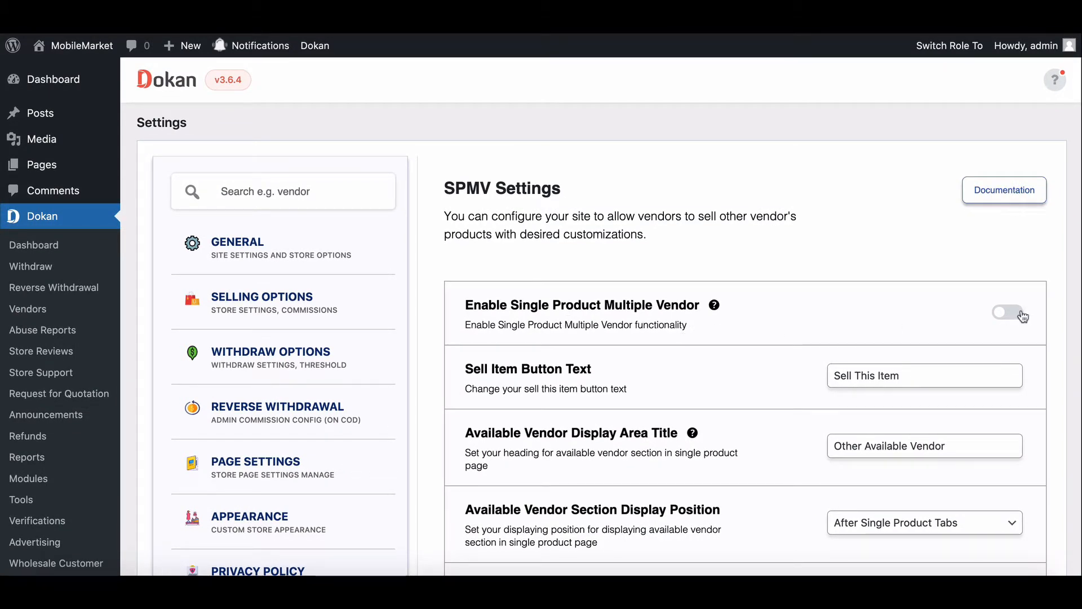
left_click(1007, 316)
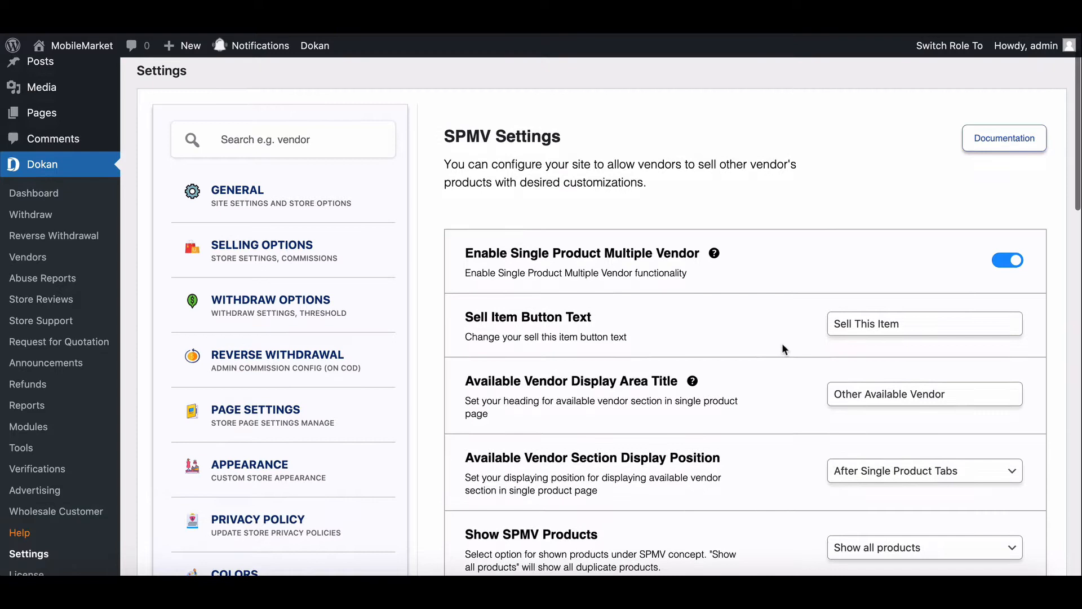
scroll("down", 3)
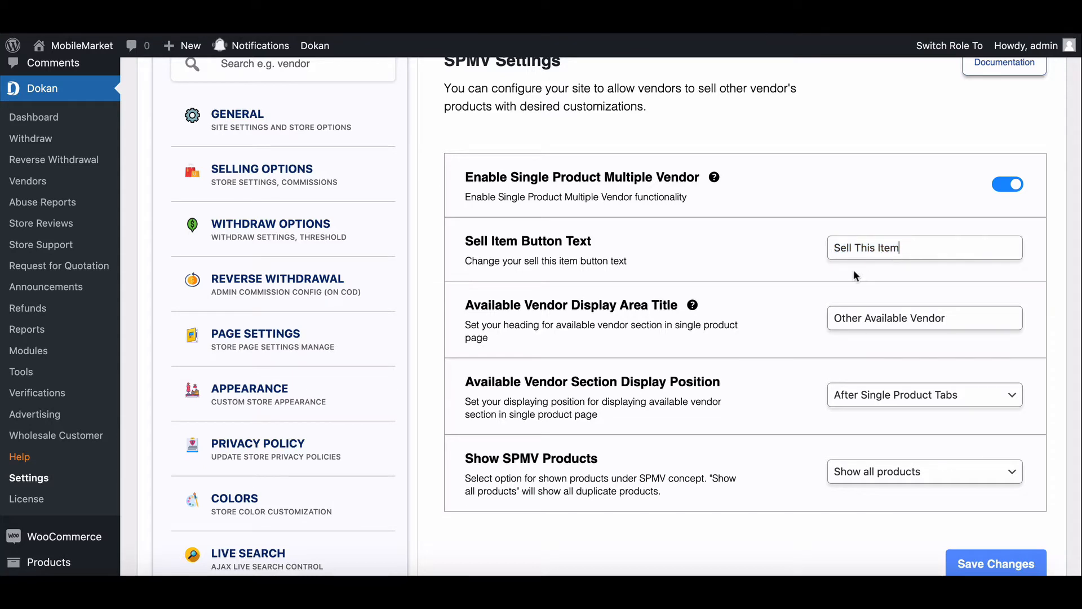
mouse_move(751, 321)
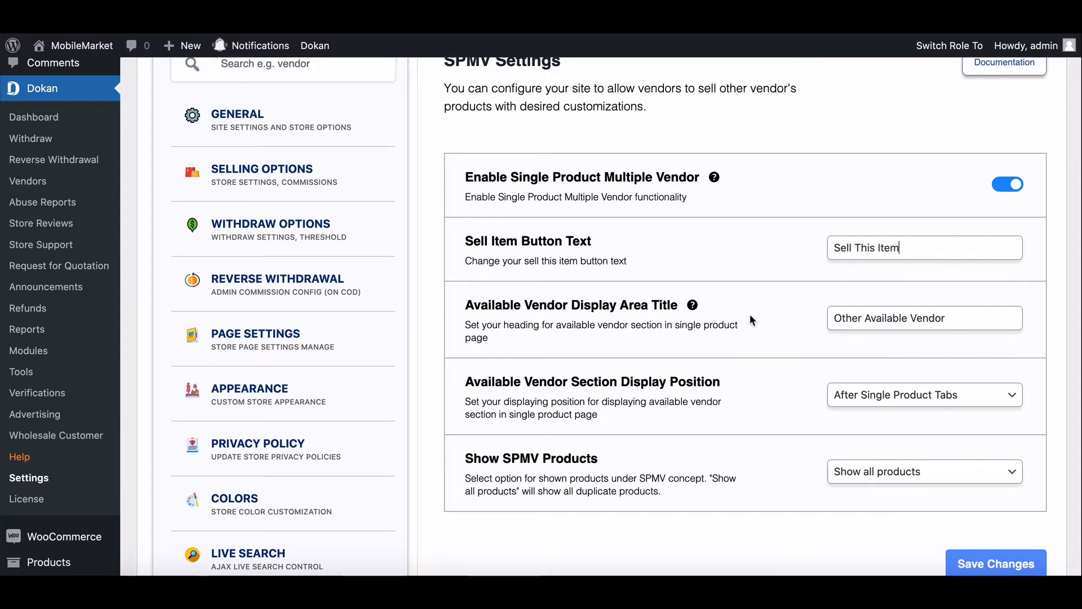
scroll("down", 3)
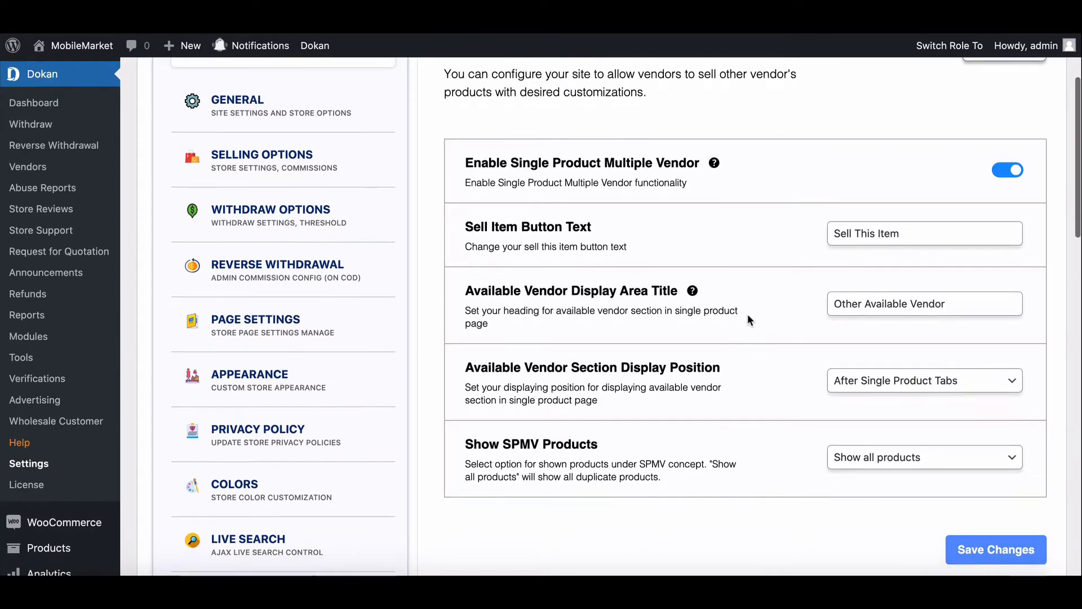
scroll("down", 3)
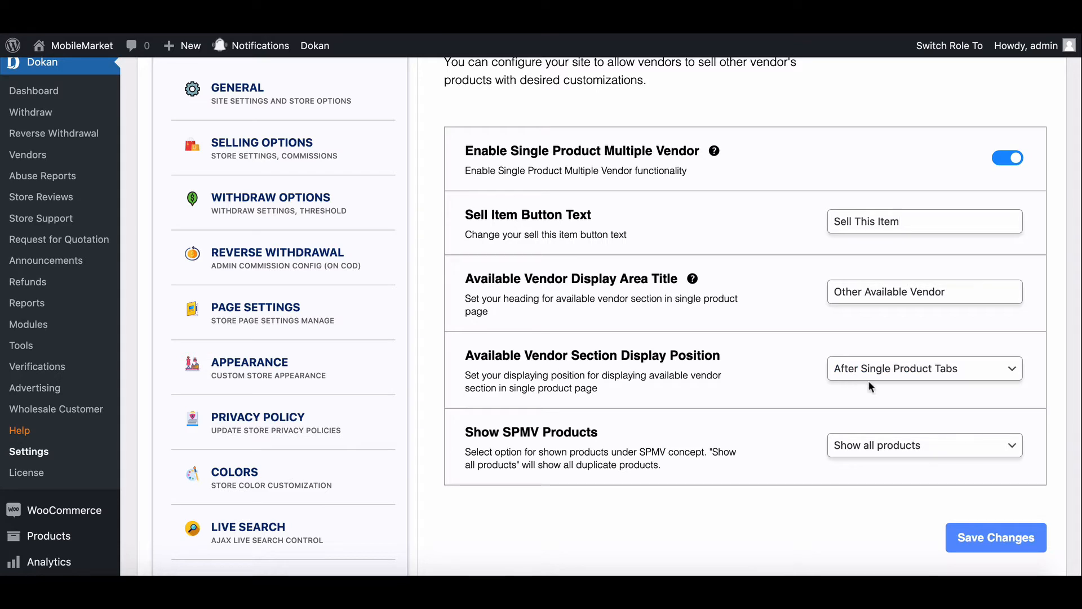
left_click(923, 368)
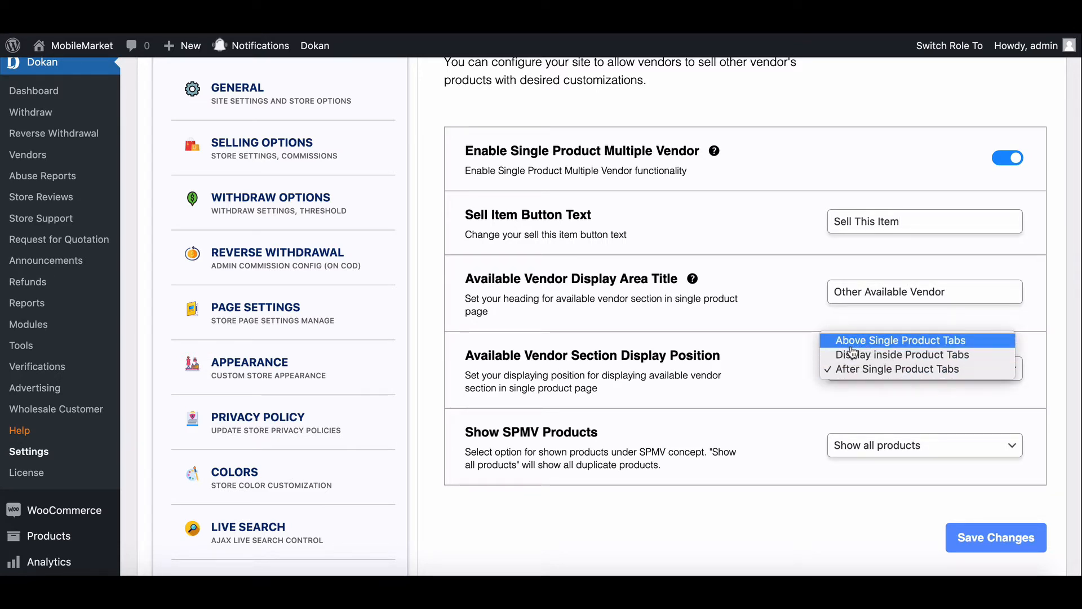
left_click(899, 339)
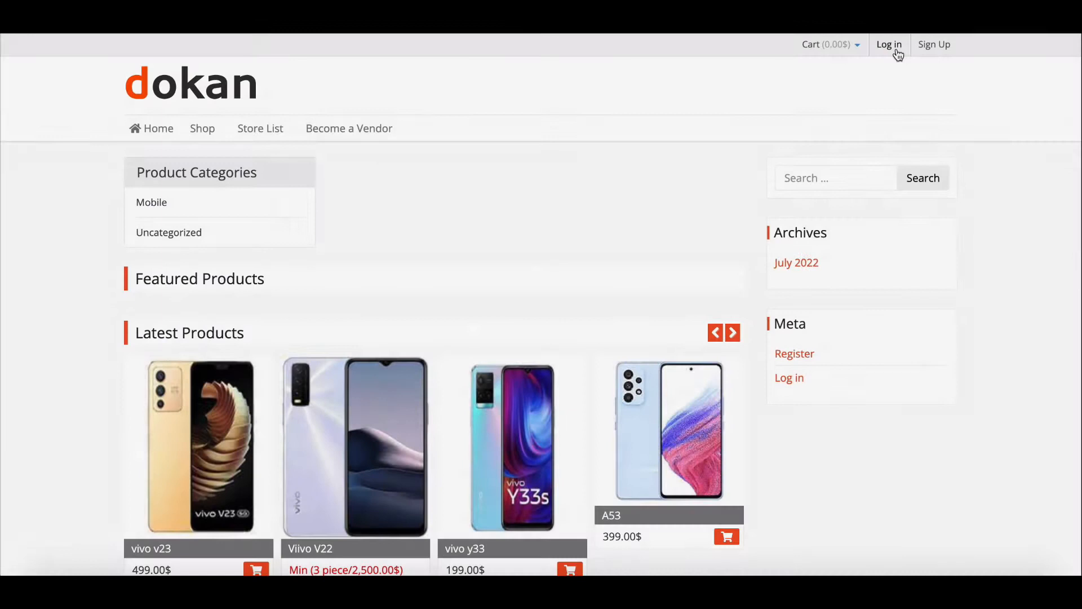
Step: Sign in as the first vendor and view their Products list in the dashboard
left_click(889, 44)
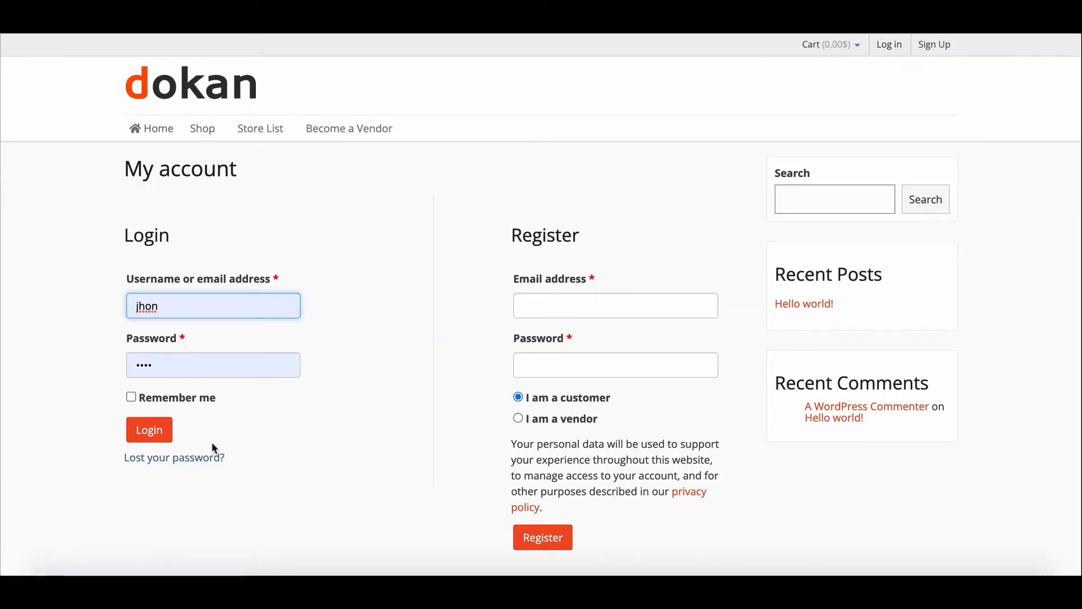
left_click(149, 429)
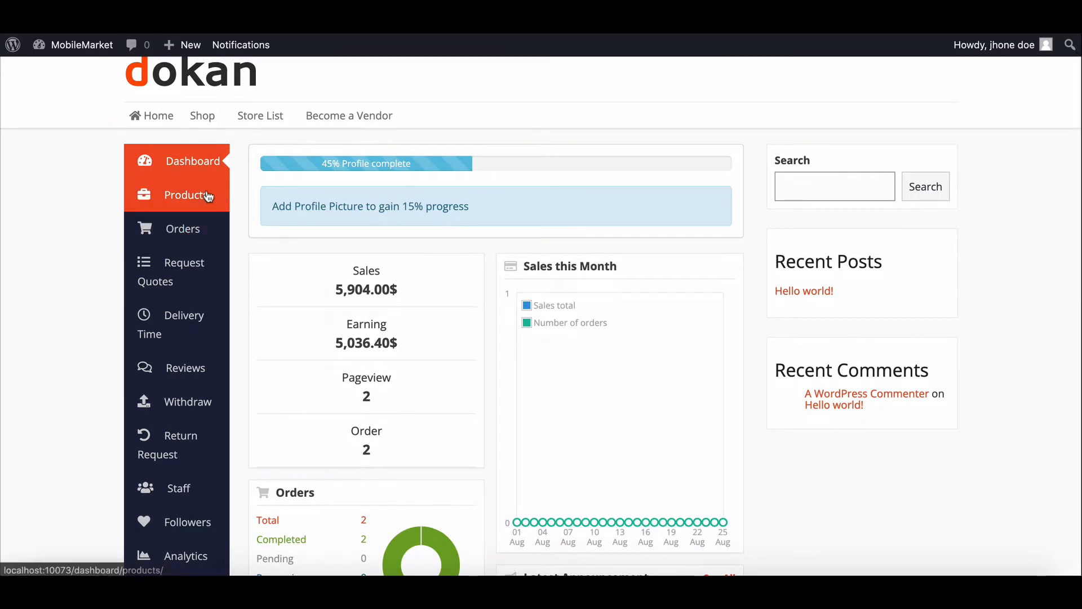
left_click(187, 194)
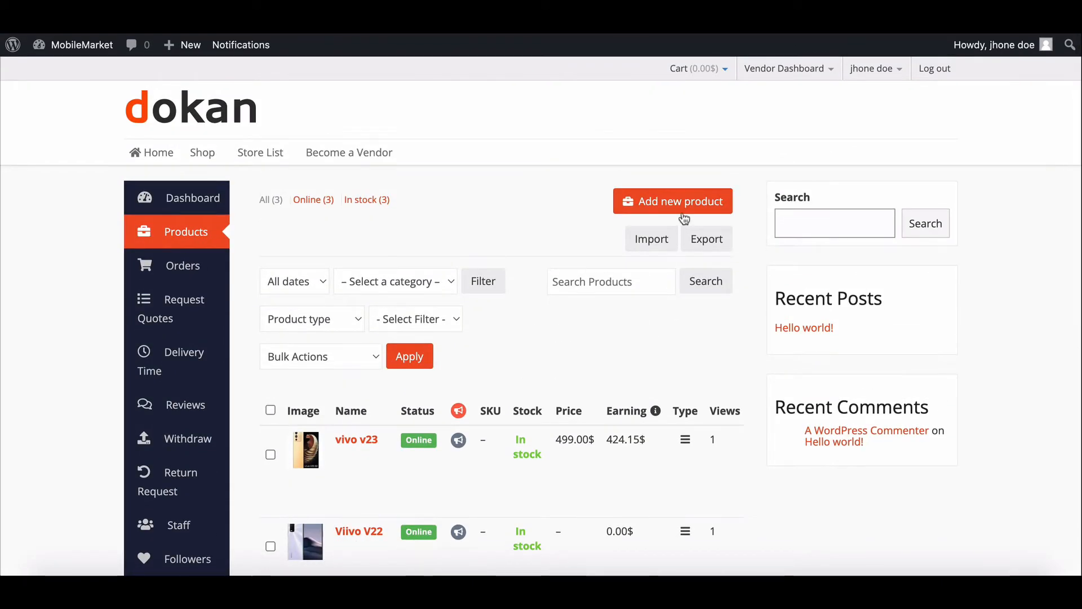
Step: Create a new OnePlus phone product priced 799 in Mobile with a cover image
left_click(673, 201)
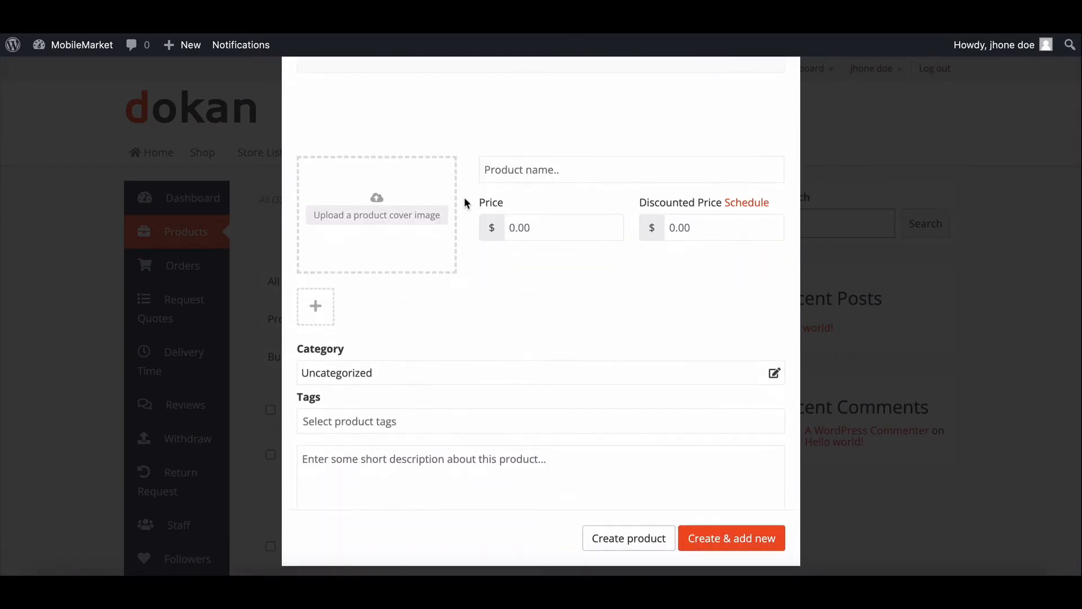
left_click(377, 214)
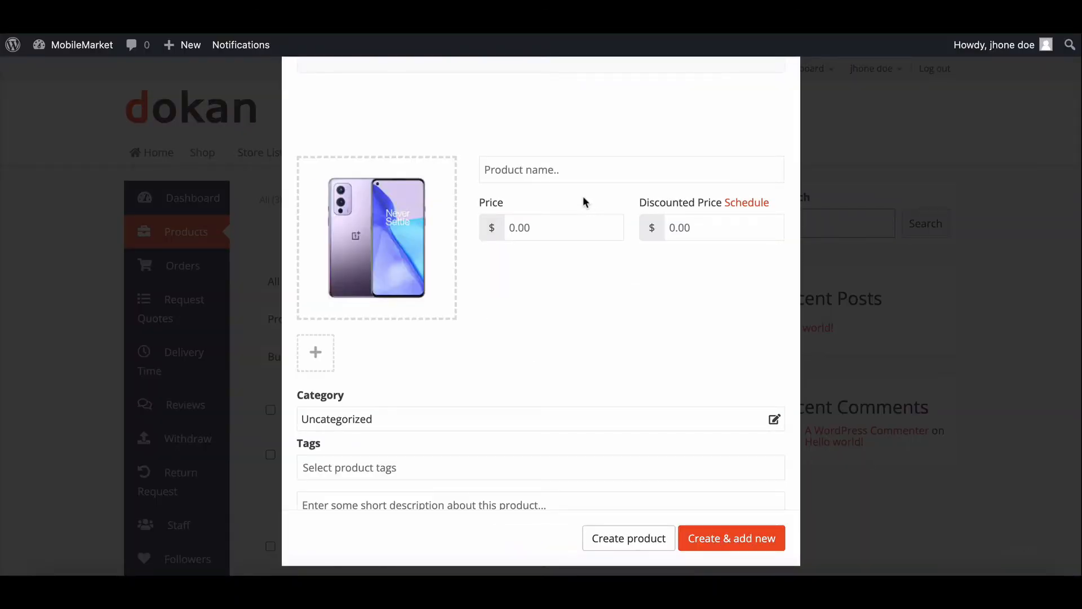
left_click(774, 419)
type("Smart Phone")
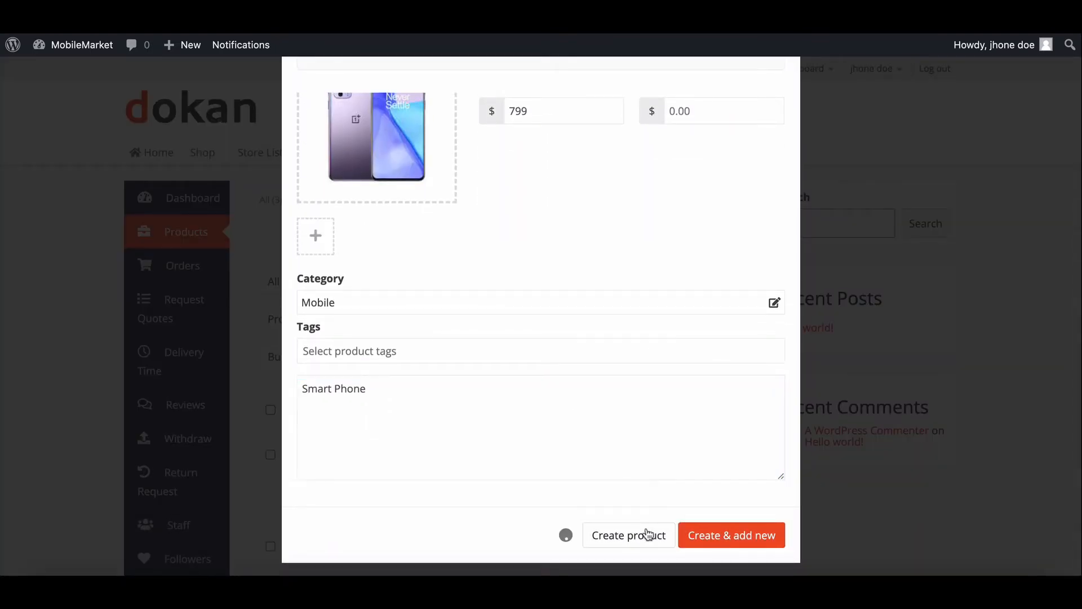
left_click(628, 535)
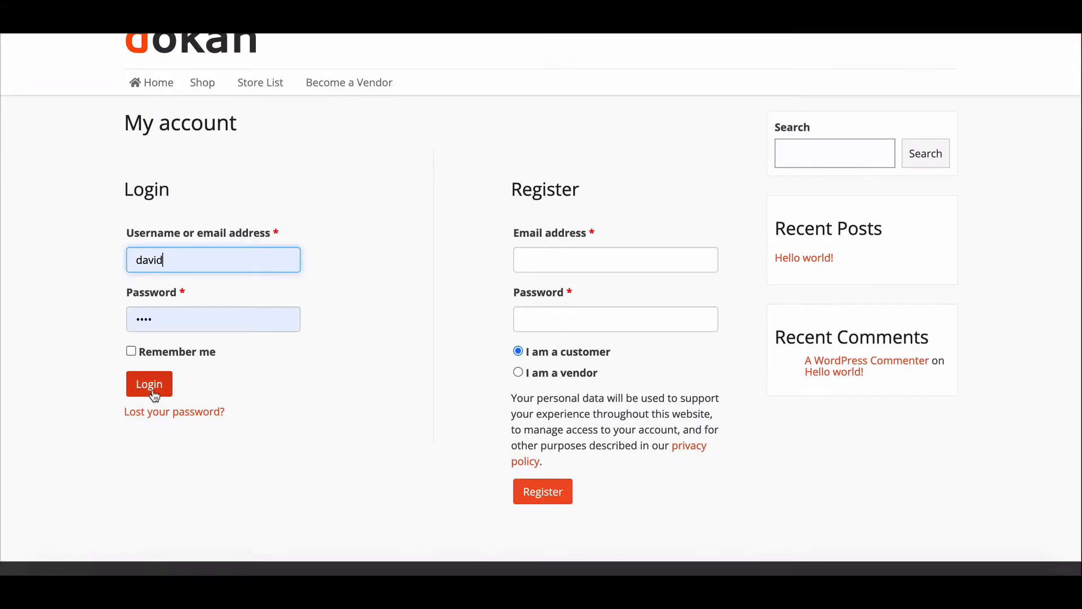
Step: Sign in as the second vendor and take on the OnePlus product via Sell This Item
left_click(148, 384)
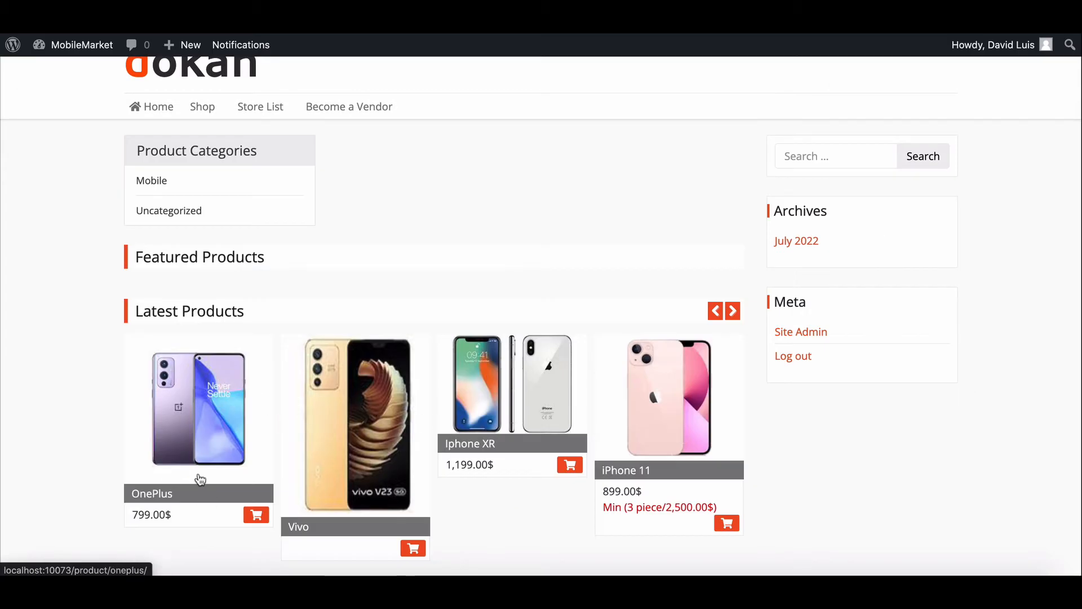
left_click(199, 407)
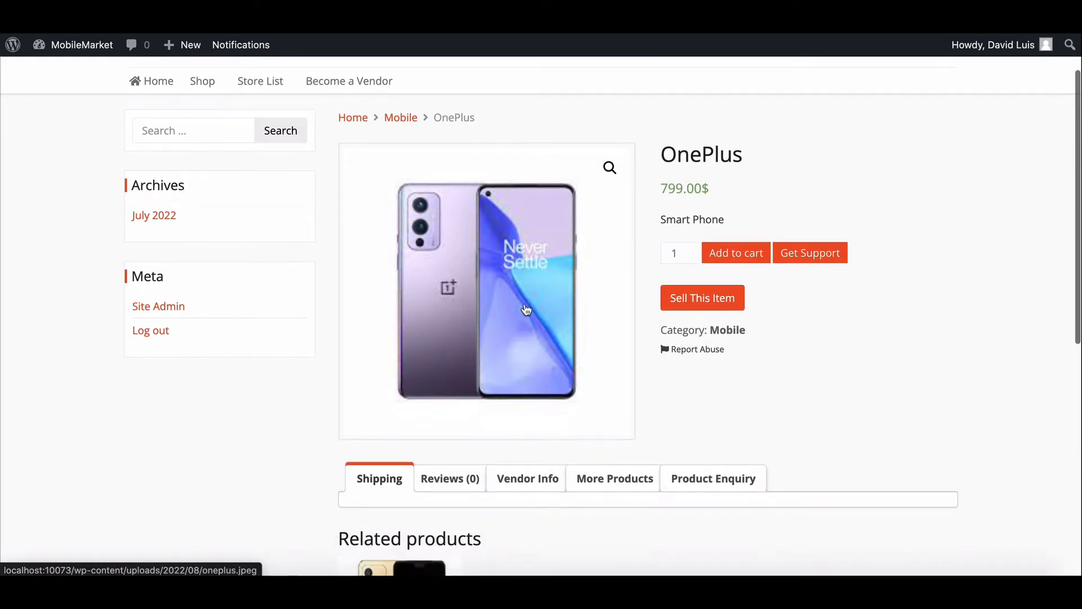
left_click(702, 298)
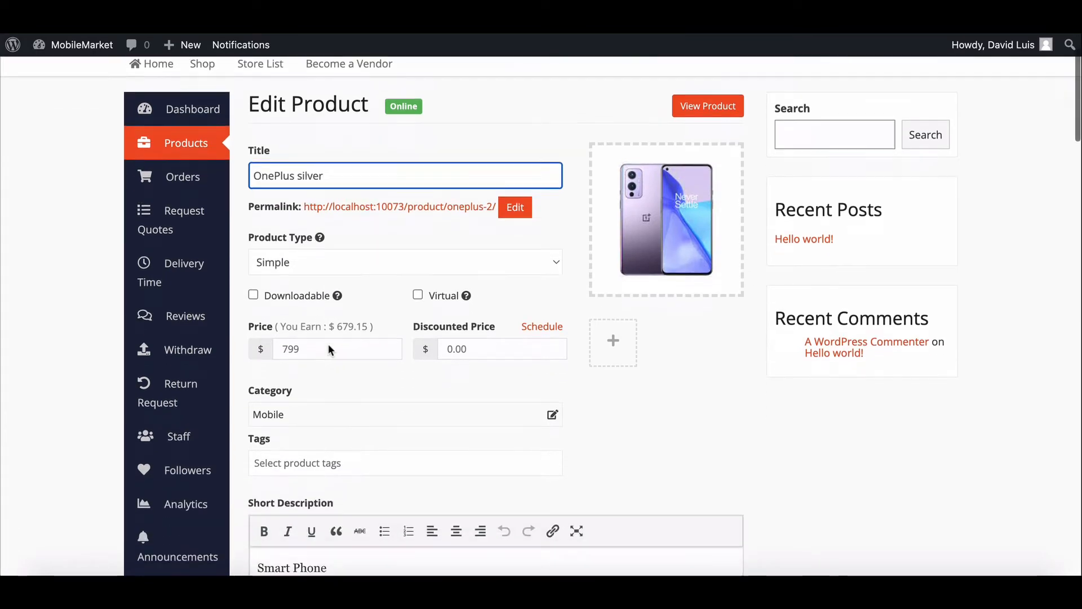
Step: Save the second vendor's copied product as OnePlus silver at 799
scroll("down", 3)
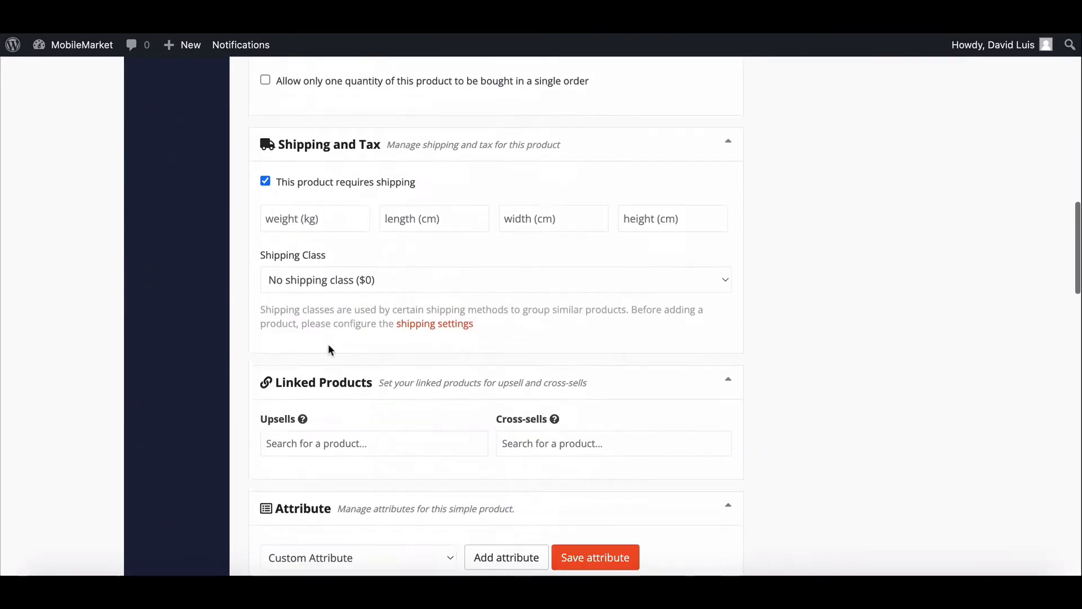
scroll("down", 3)
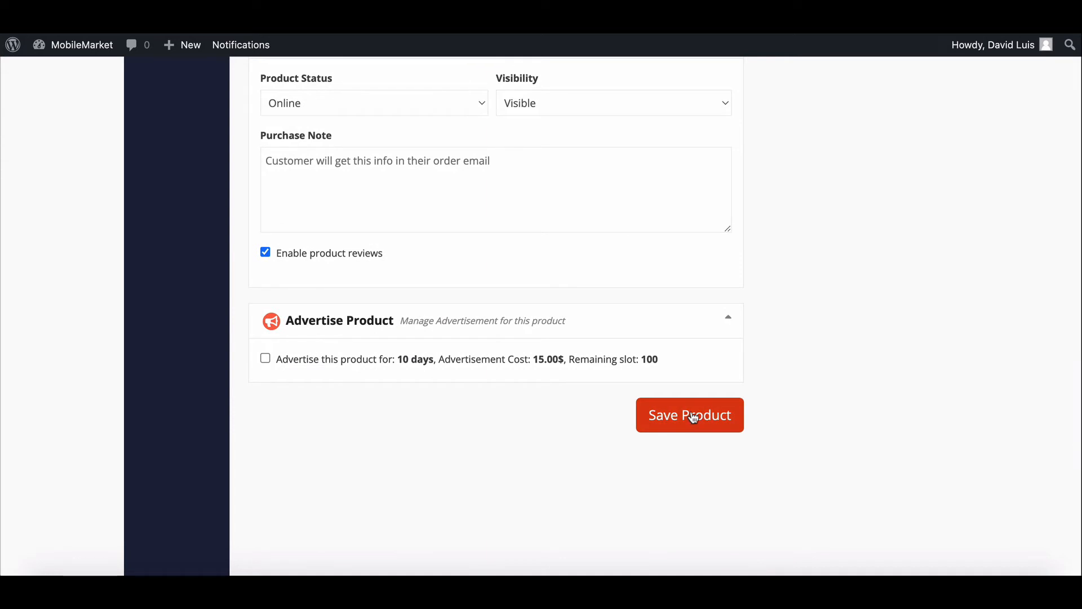
left_click(688, 415)
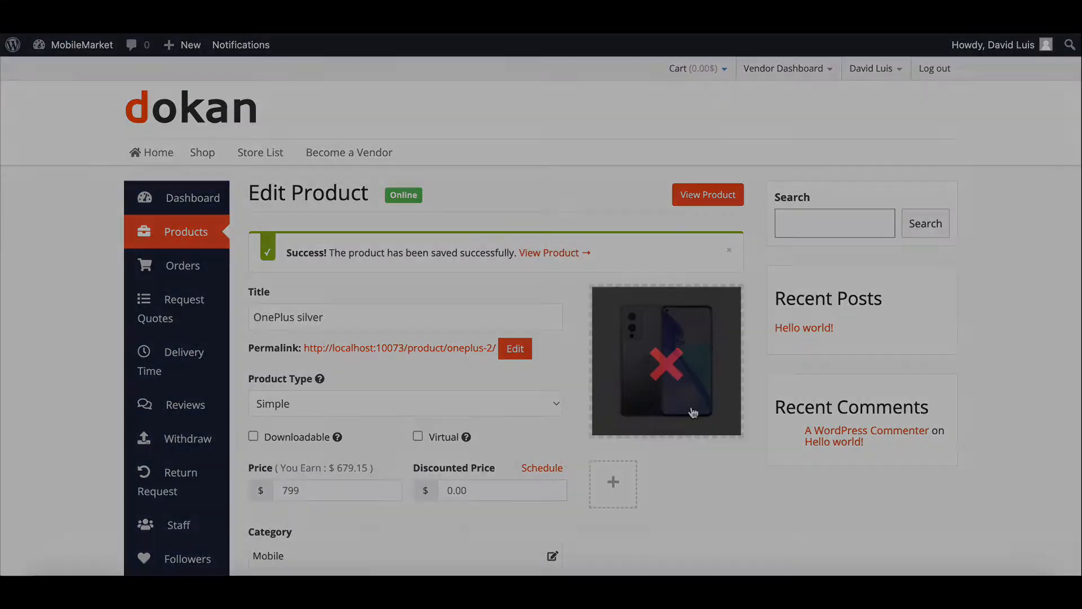
Step: View OnePlus silver in the storefront and find Phone maniac at 799.00$ under Other Available Vendor
left_click(707, 194)
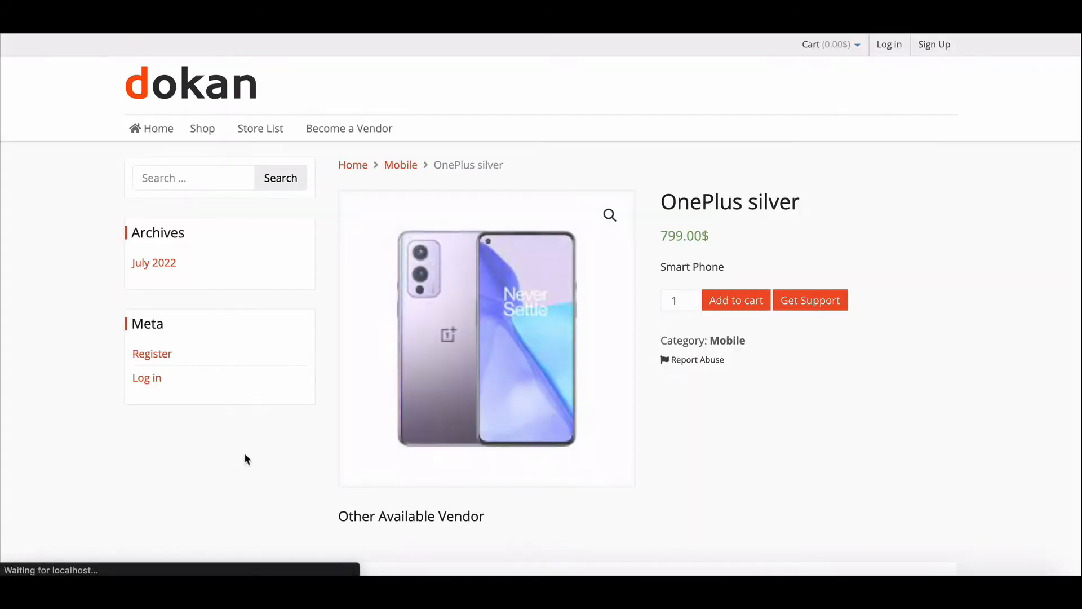
scroll("down", 3)
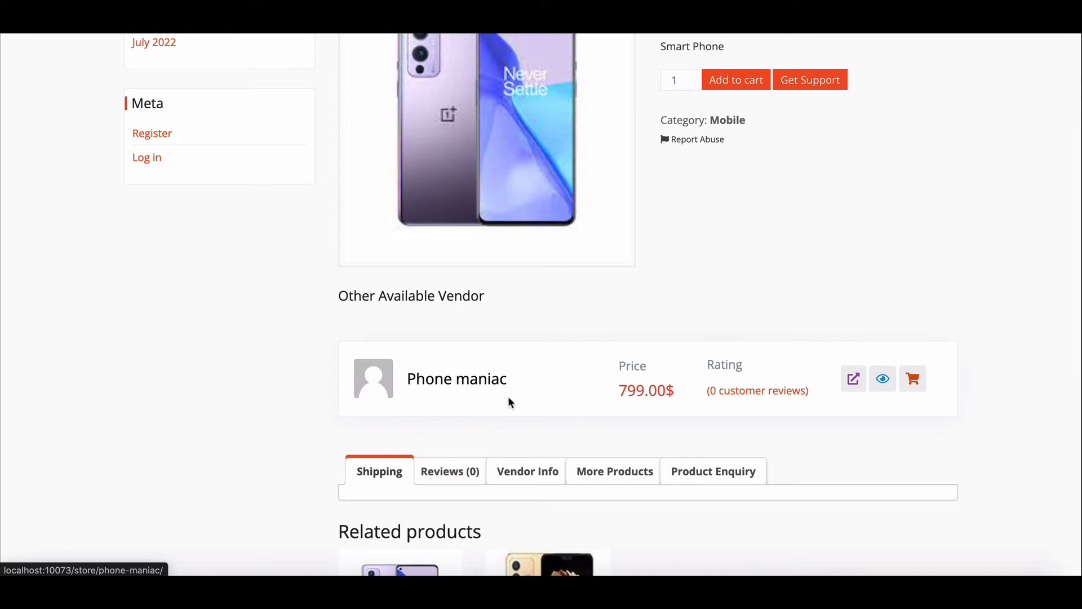
scroll("down", 3)
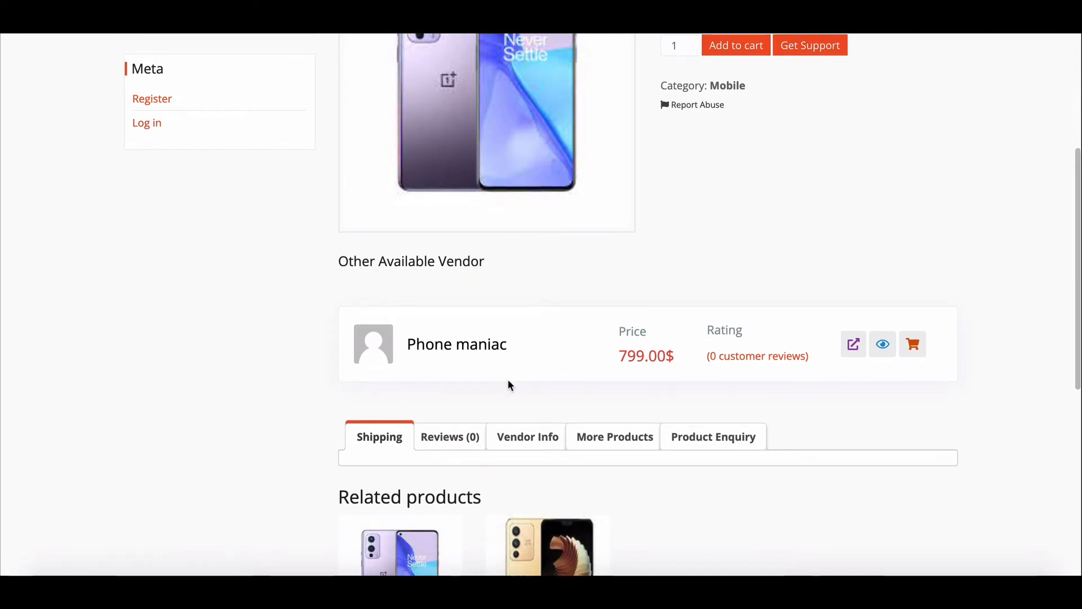
scroll("down", 3)
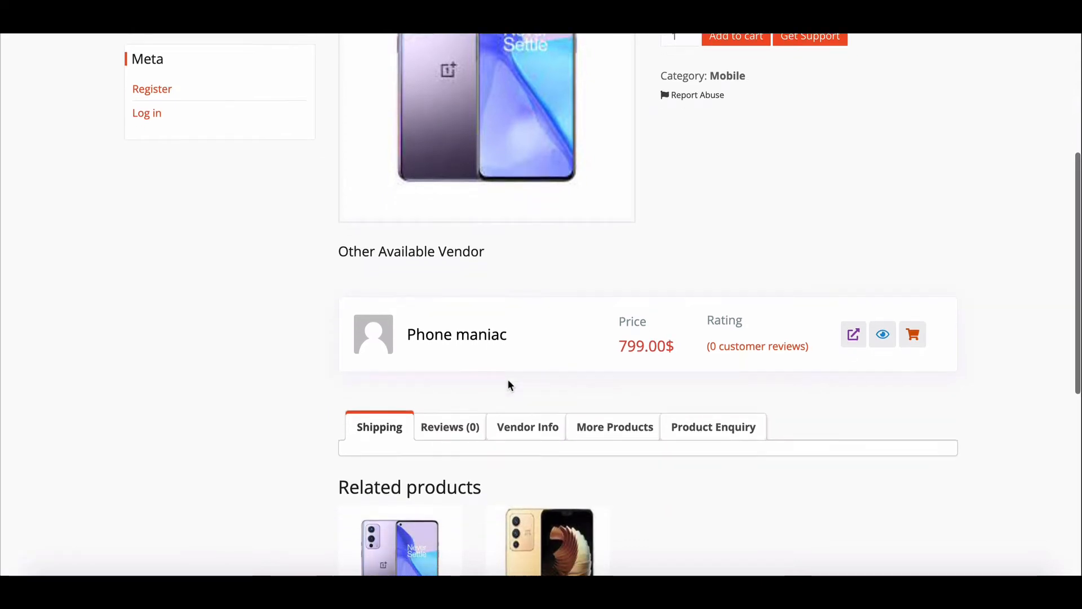
scroll("down", 3)
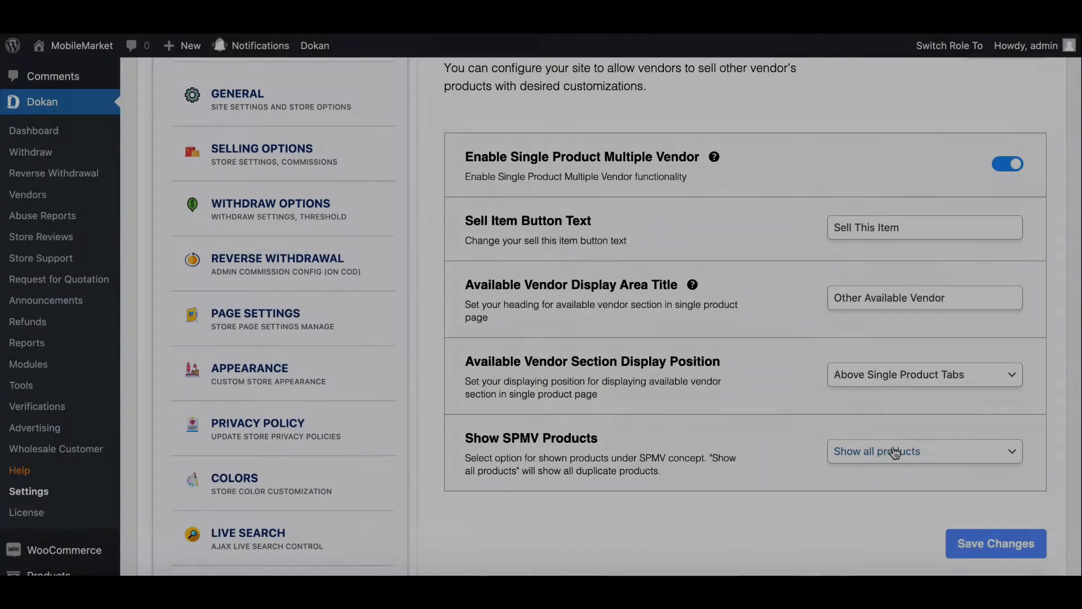
Step: Move the Other Available Vendor section into the single product tabs
scroll("down", 3)
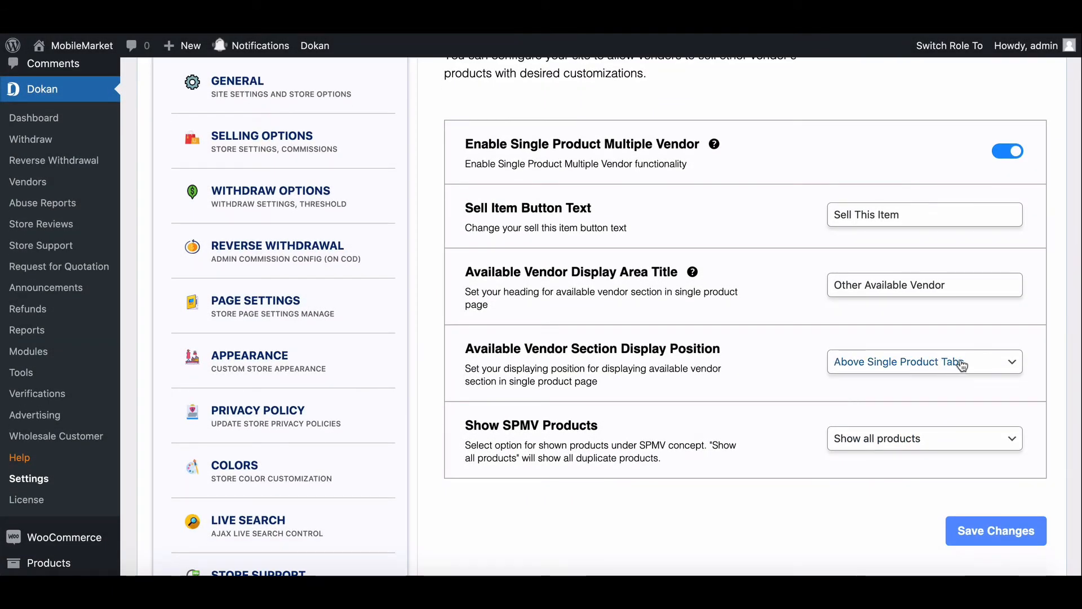
left_click(925, 361)
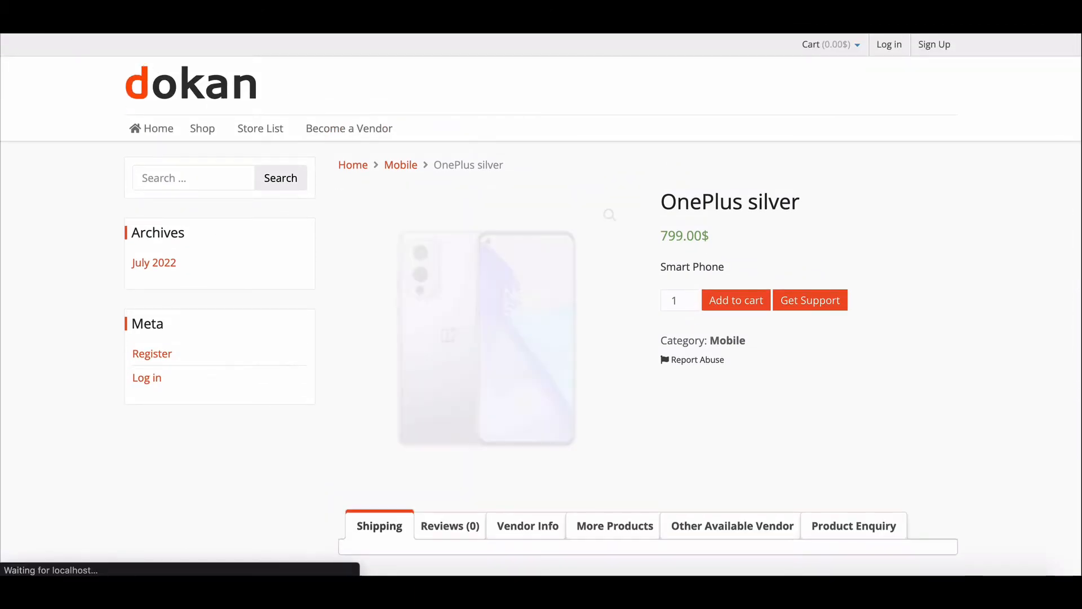
Step: Check the Other Available Vendor tab on OnePlus silver, then pick another display position in settings
scroll("down", 3)
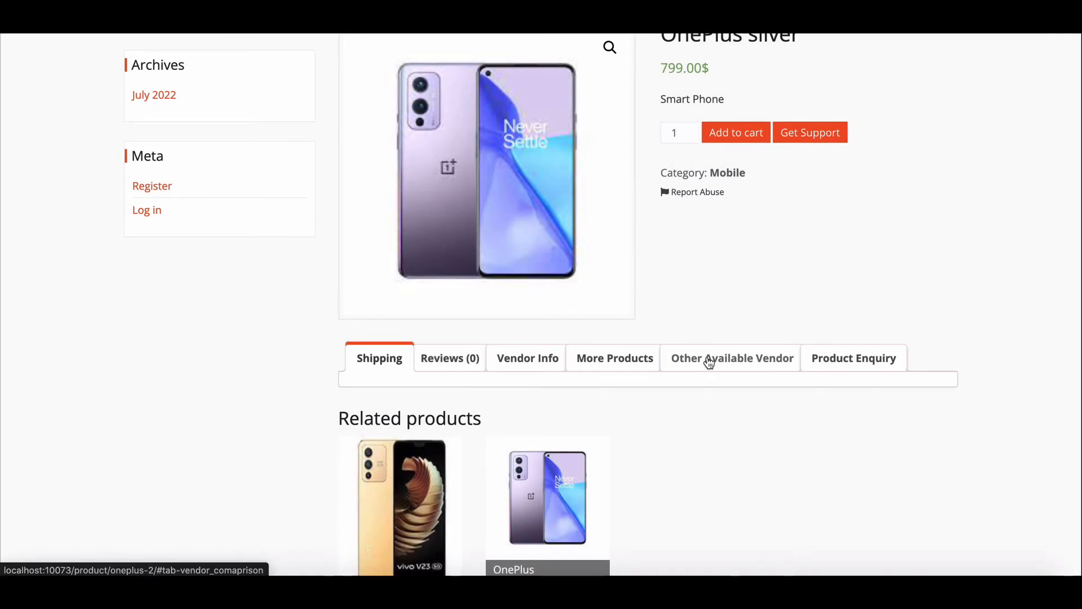
left_click(731, 358)
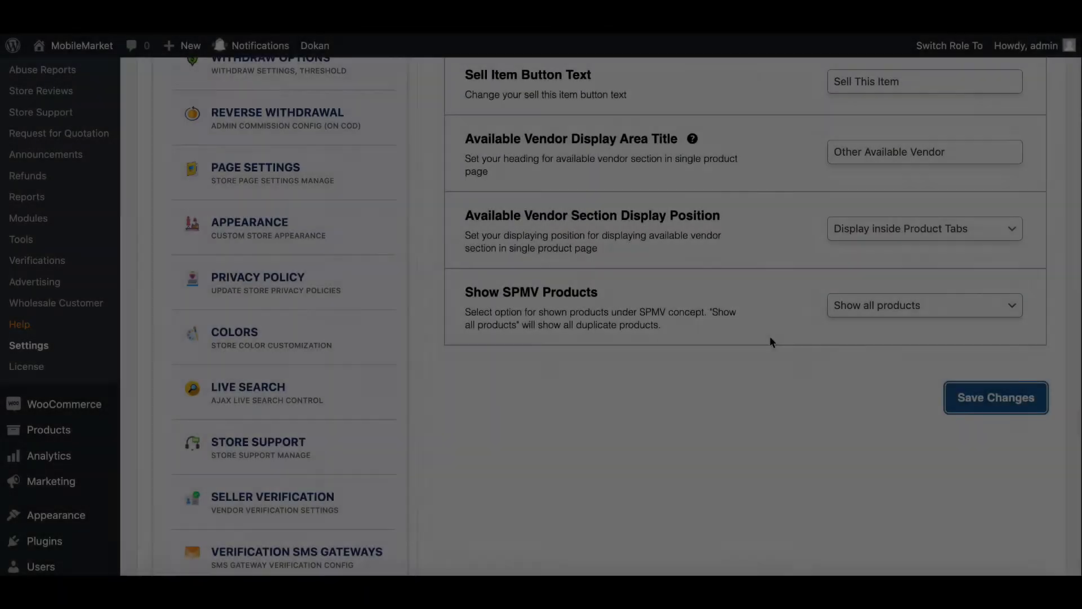
left_click(923, 229)
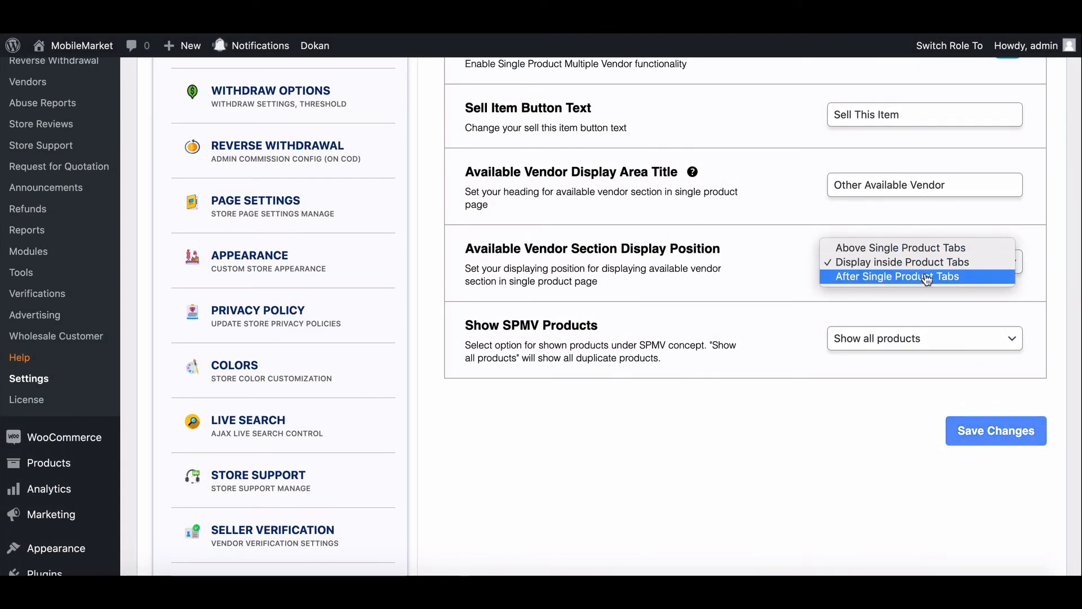
left_click(896, 276)
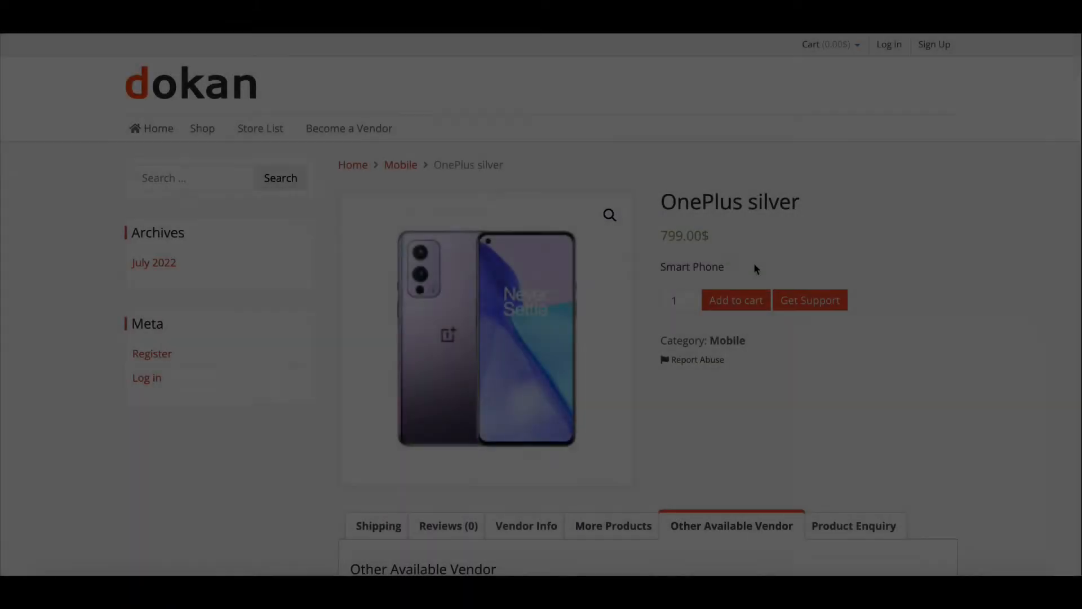
scroll("down", 3)
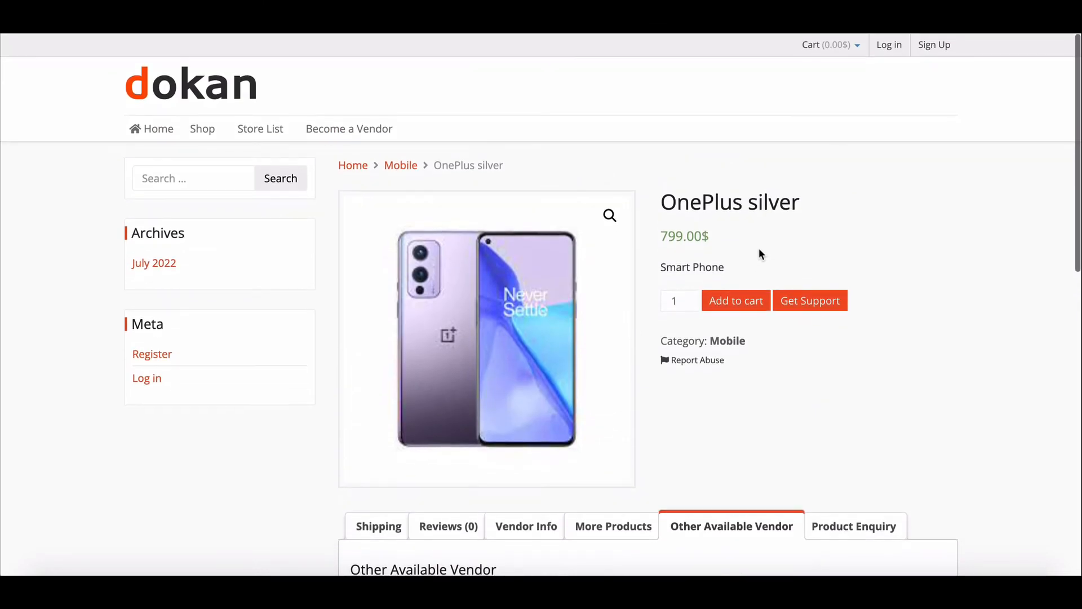
mouse_move(796, 225)
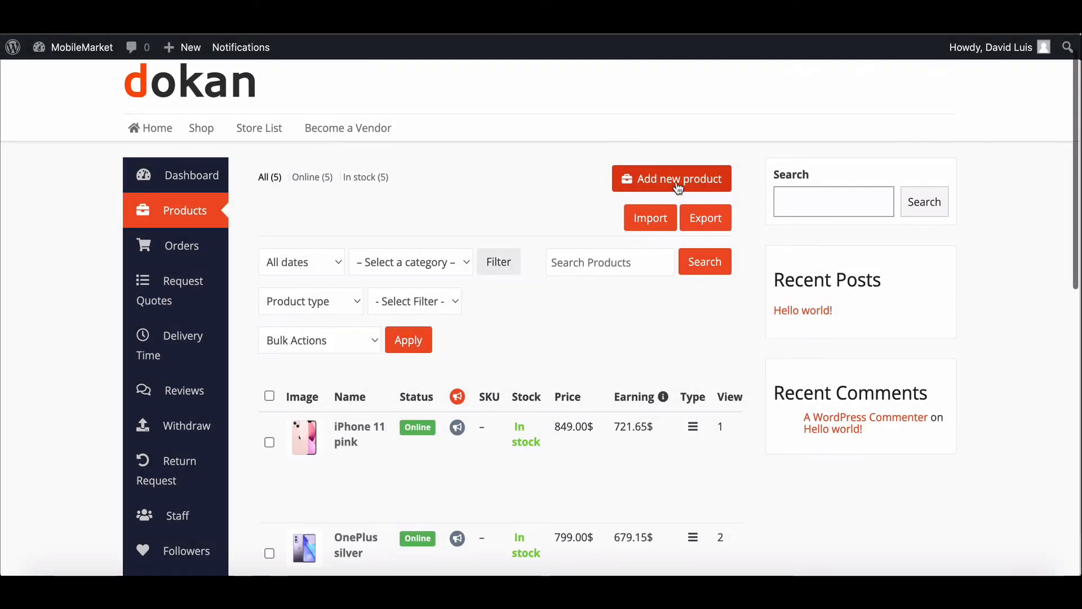
Step: From a new product, search the marketplace for 'vivo' and review the two jhone doe results
left_click(671, 178)
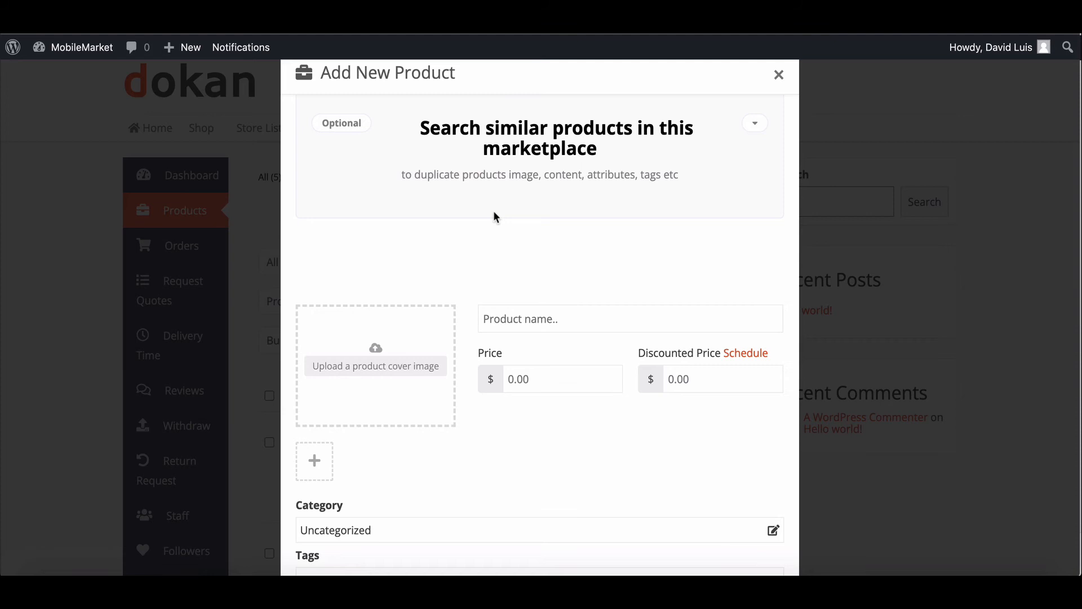
left_click(754, 123)
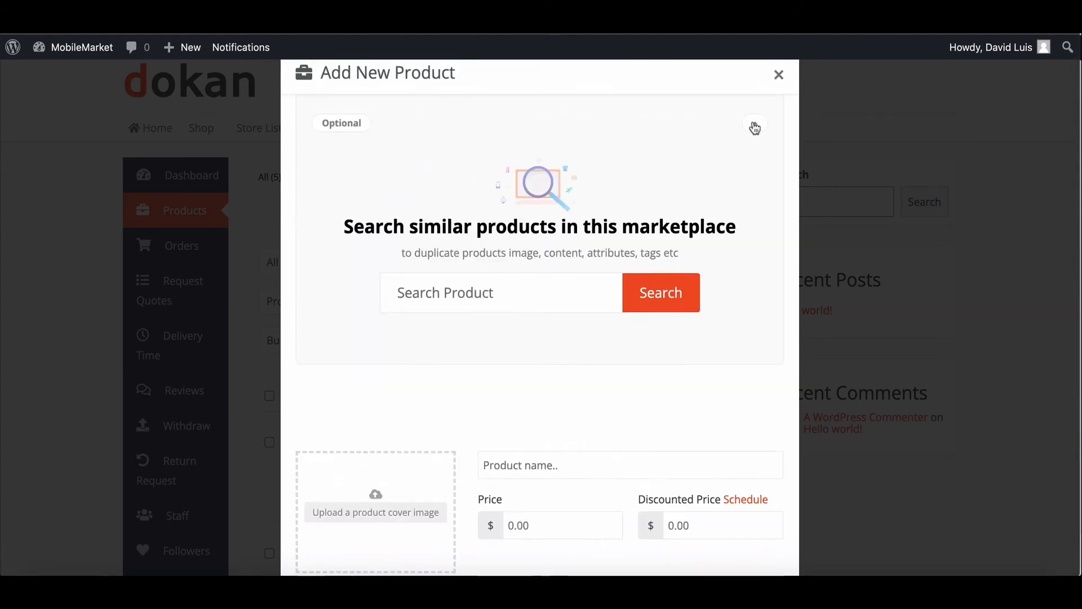
left_click(754, 122)
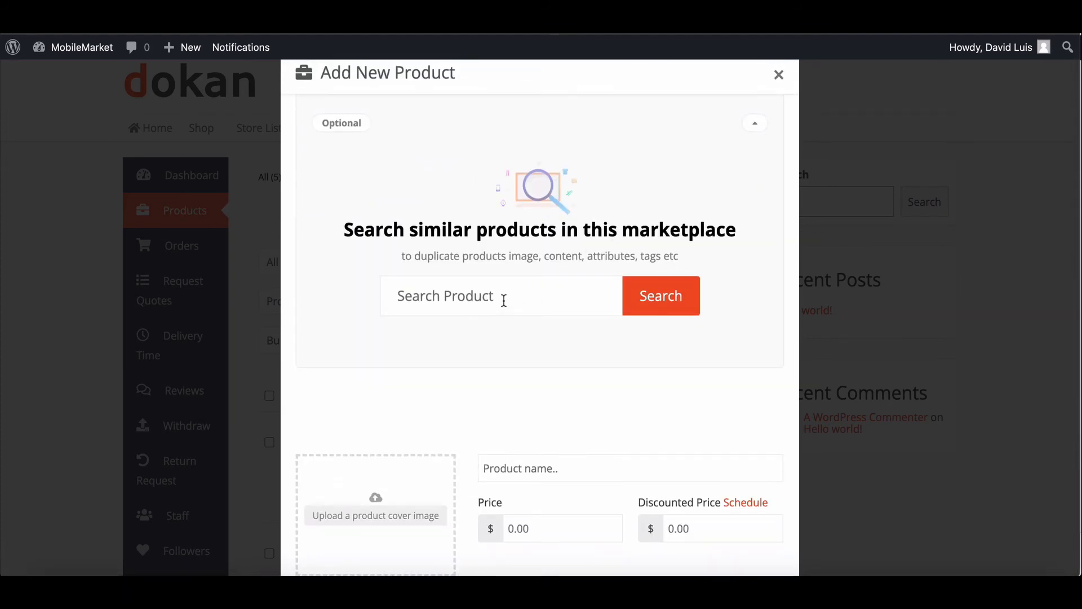
type("vivo")
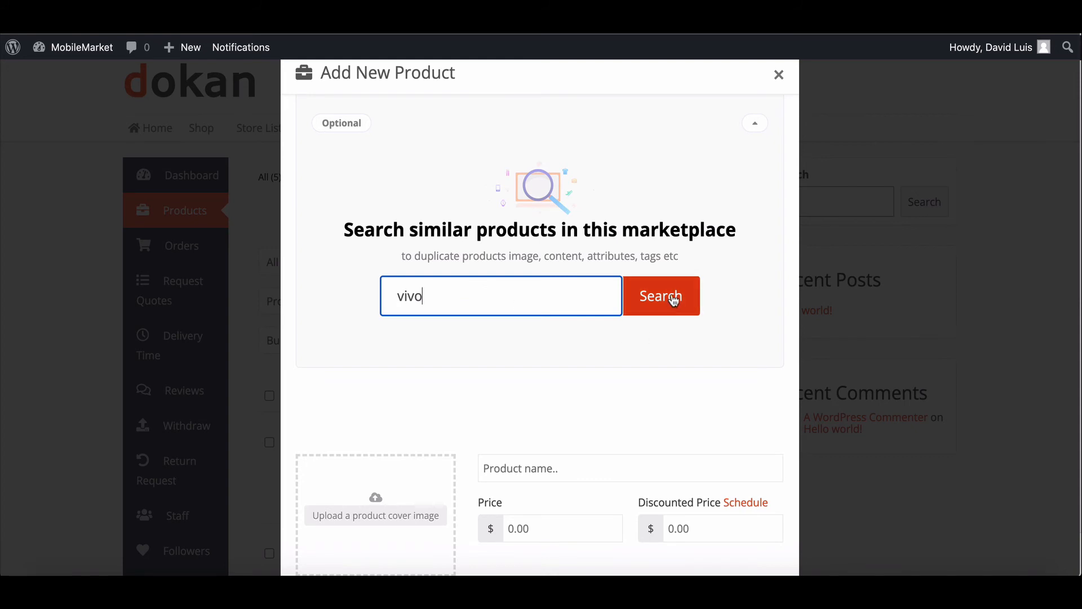
left_click(660, 295)
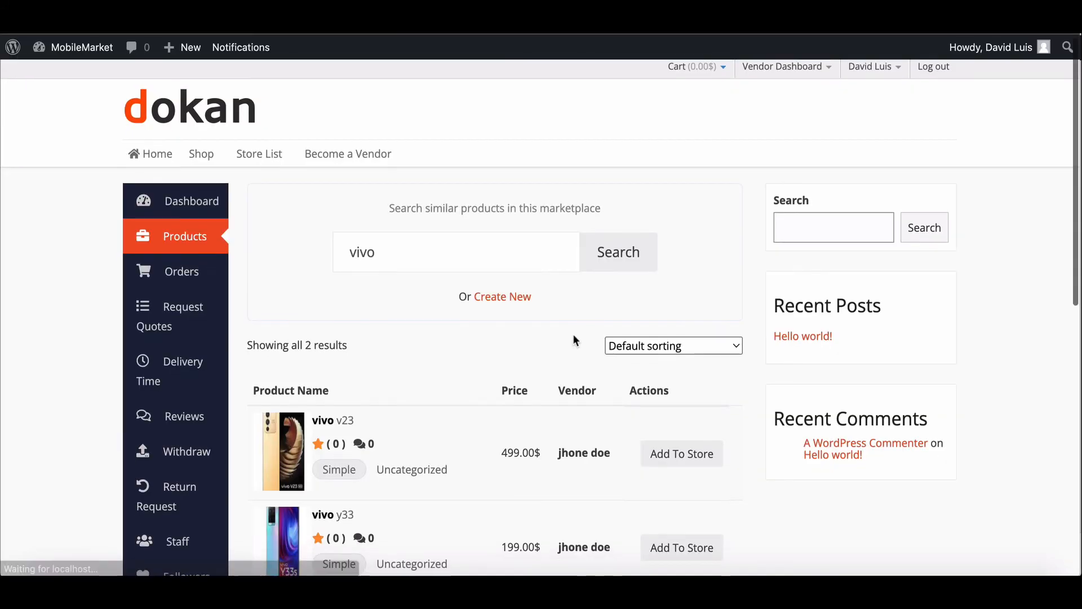
scroll("down", 3)
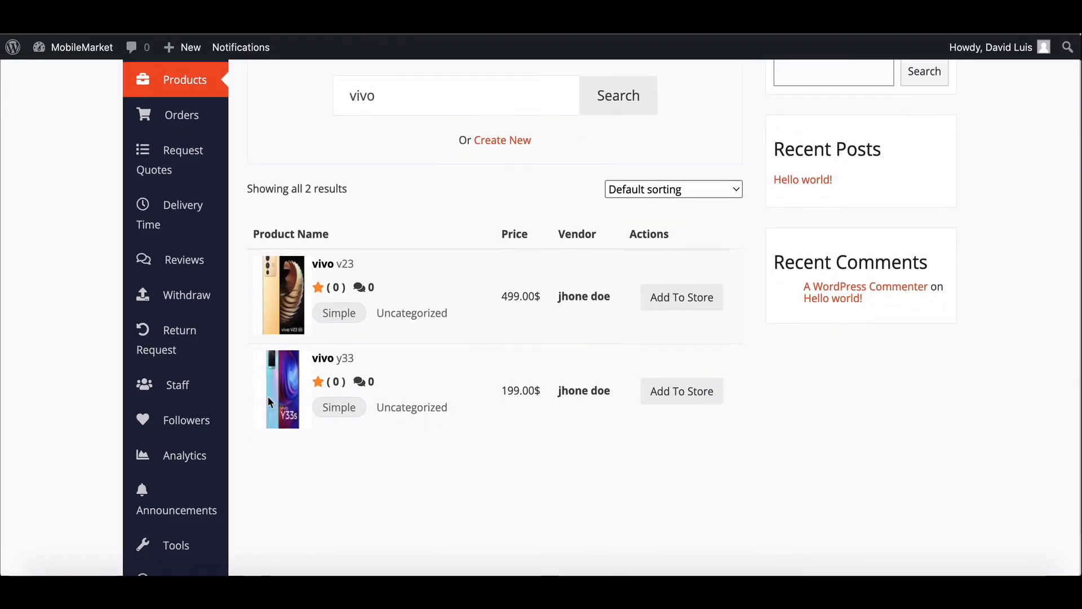
Step: Add vivo v23 to own store, save it at 499 and view its storefront page
left_click(681, 297)
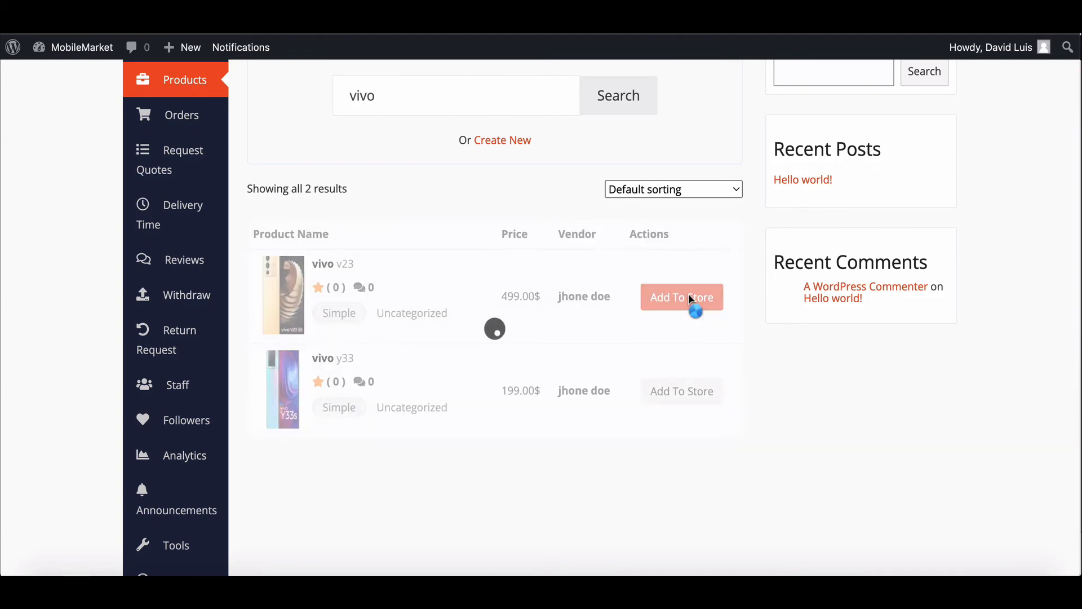
left_click(682, 297)
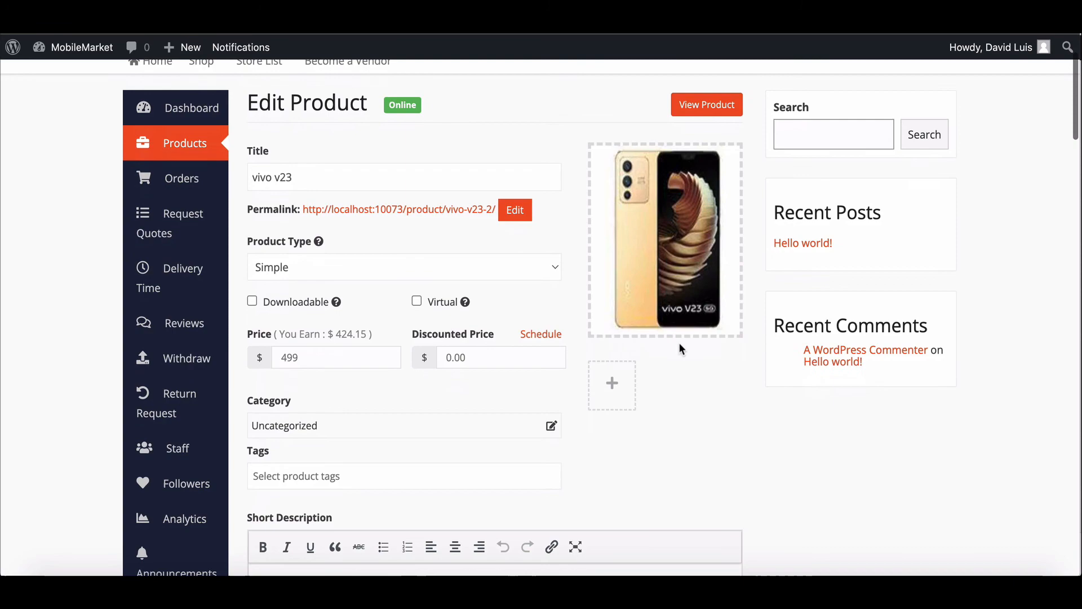
scroll("down", 3)
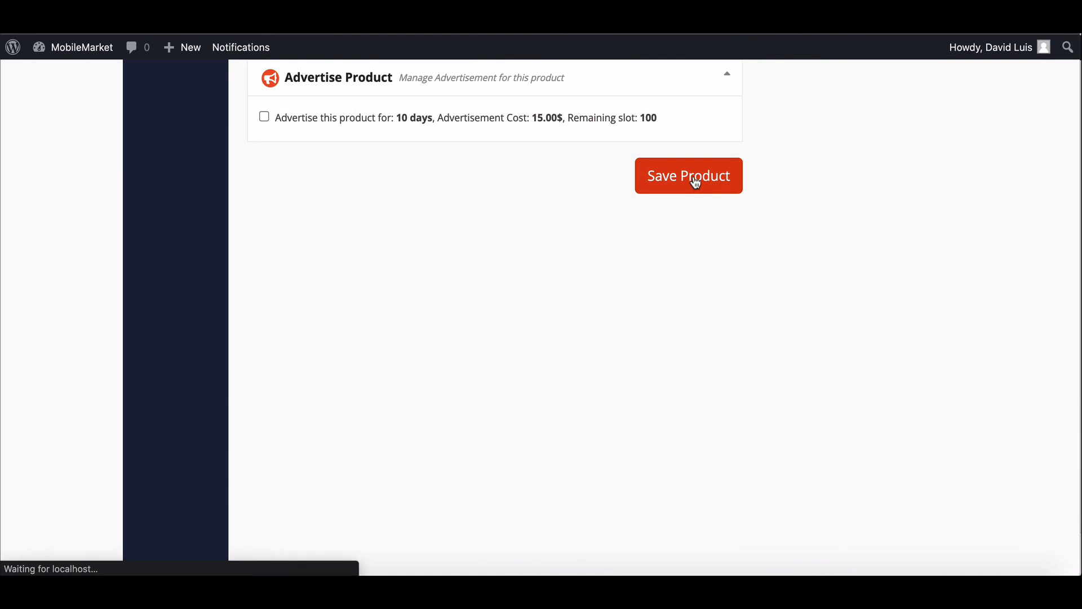
left_click(688, 175)
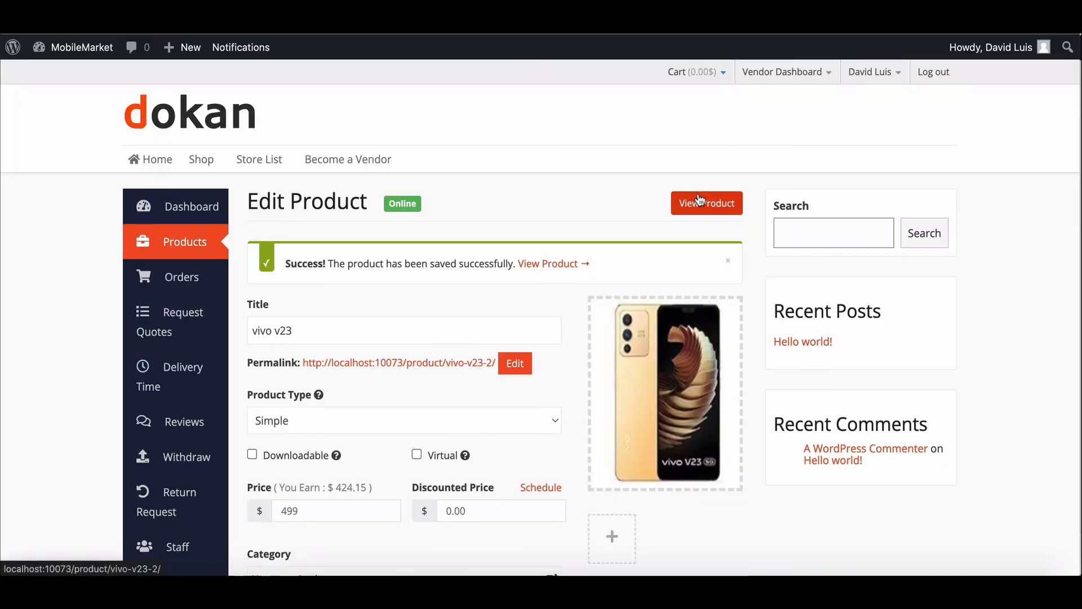
left_click(705, 203)
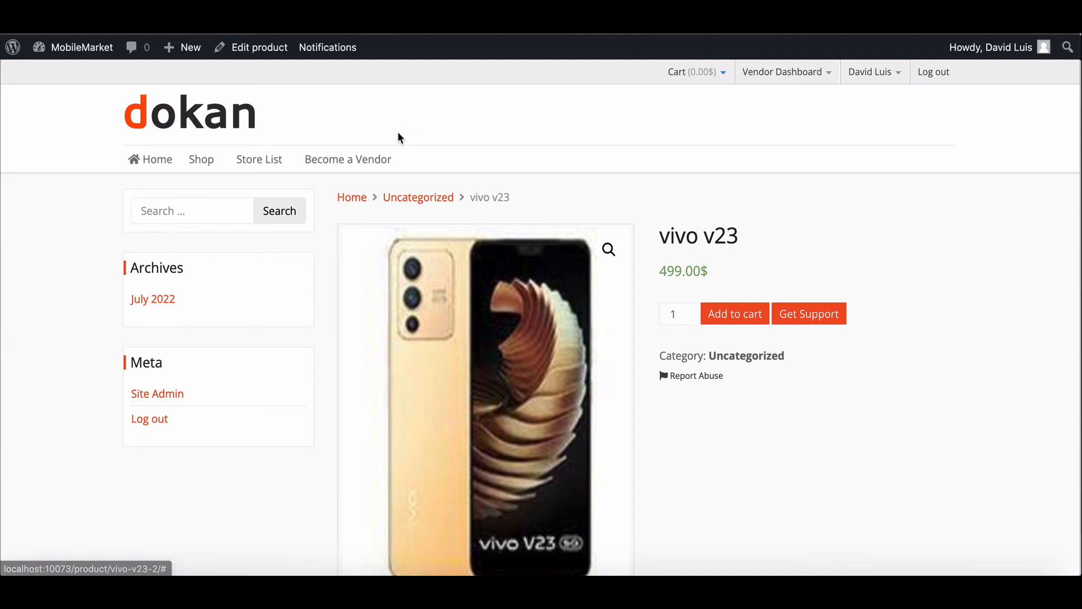
Step: Browse the Shop grid showing all 12 products including both vivo v23 listings
left_click(201, 159)
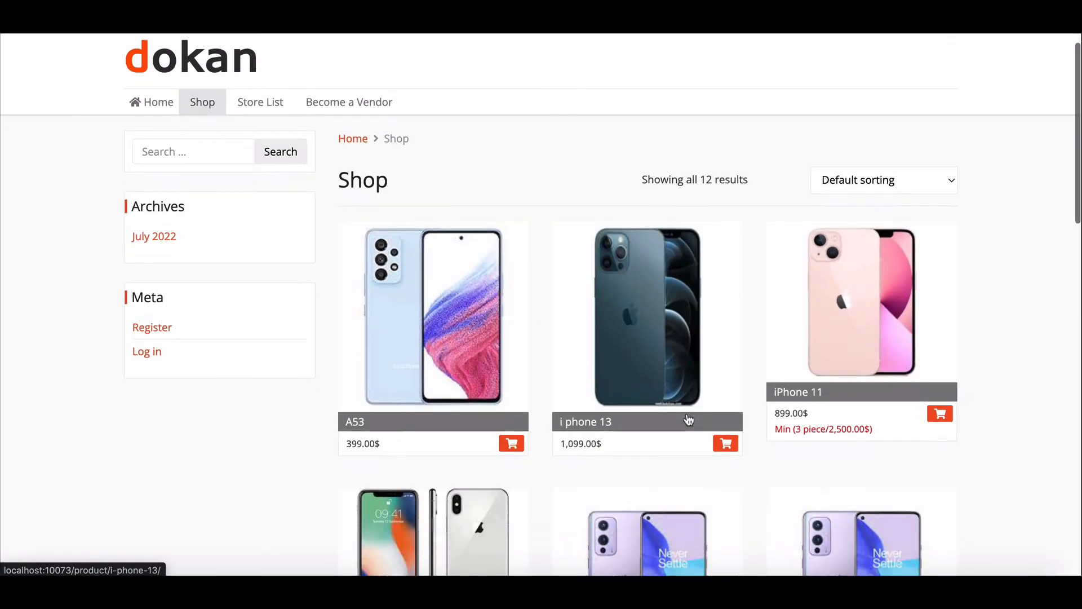
scroll("down", 3)
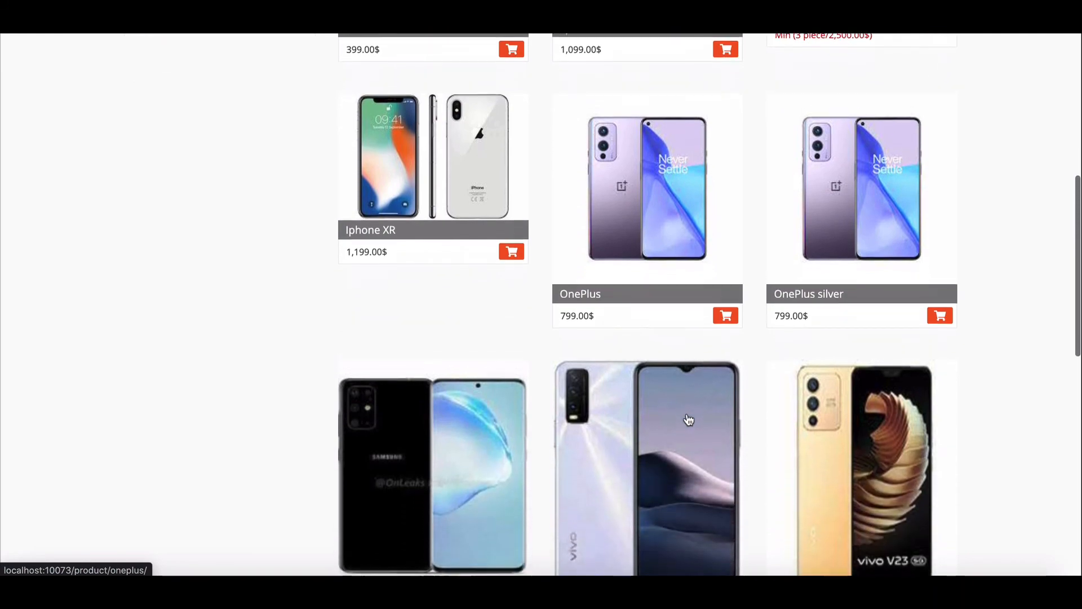
scroll("down", 3)
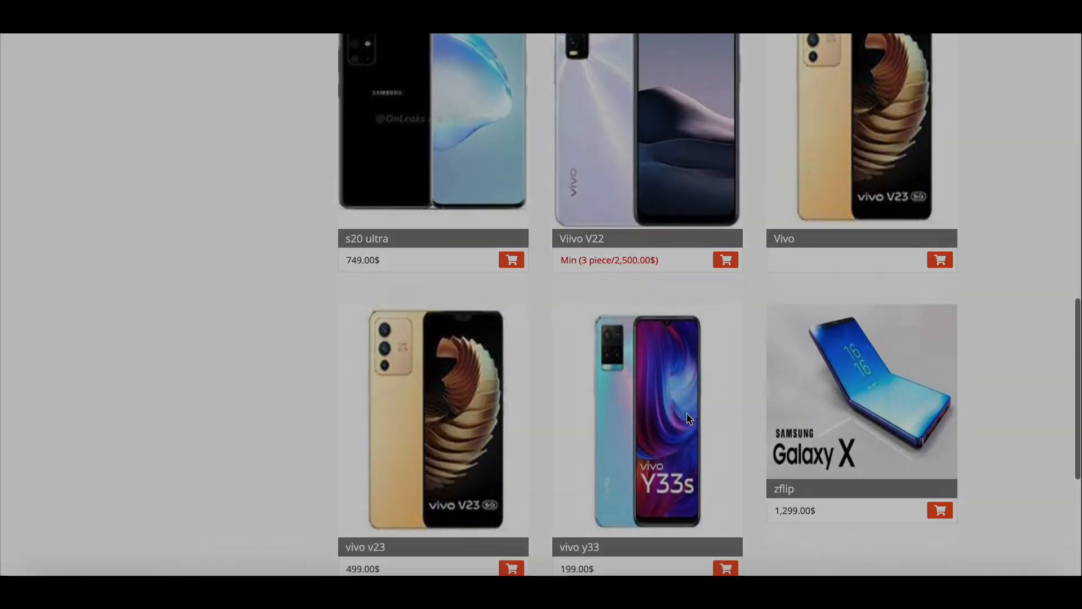